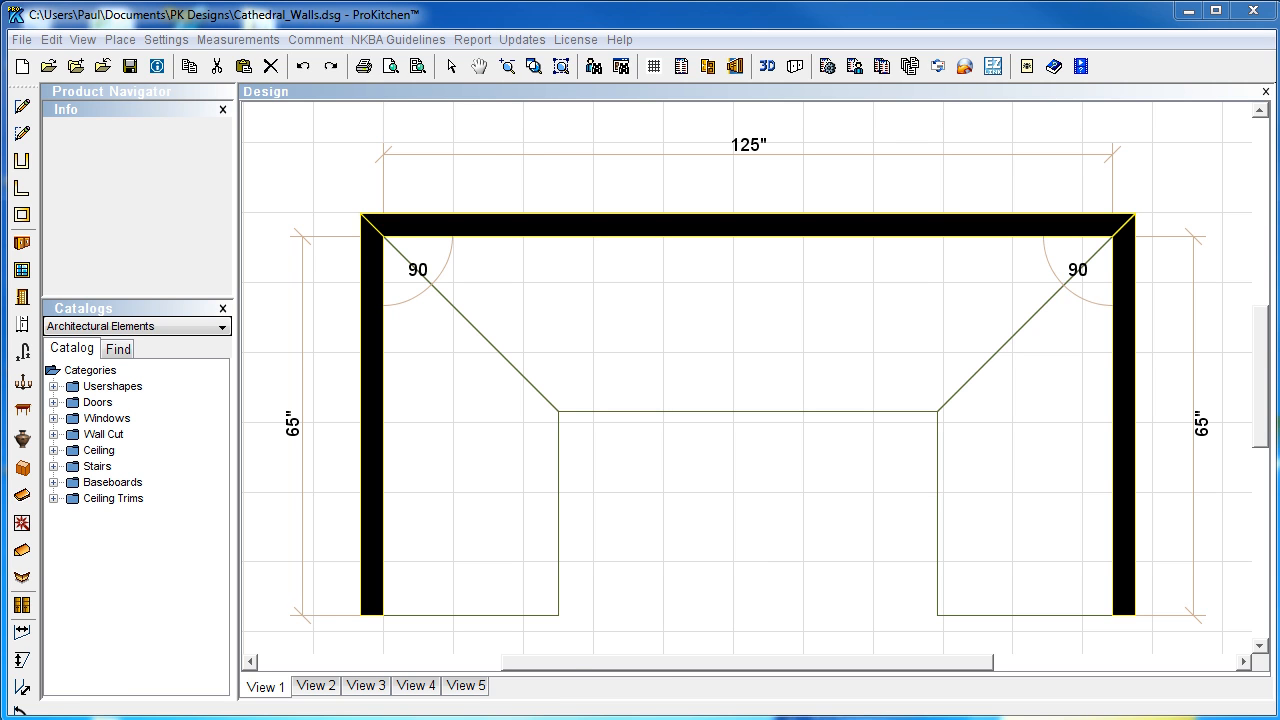
mouse_move(612, 499)
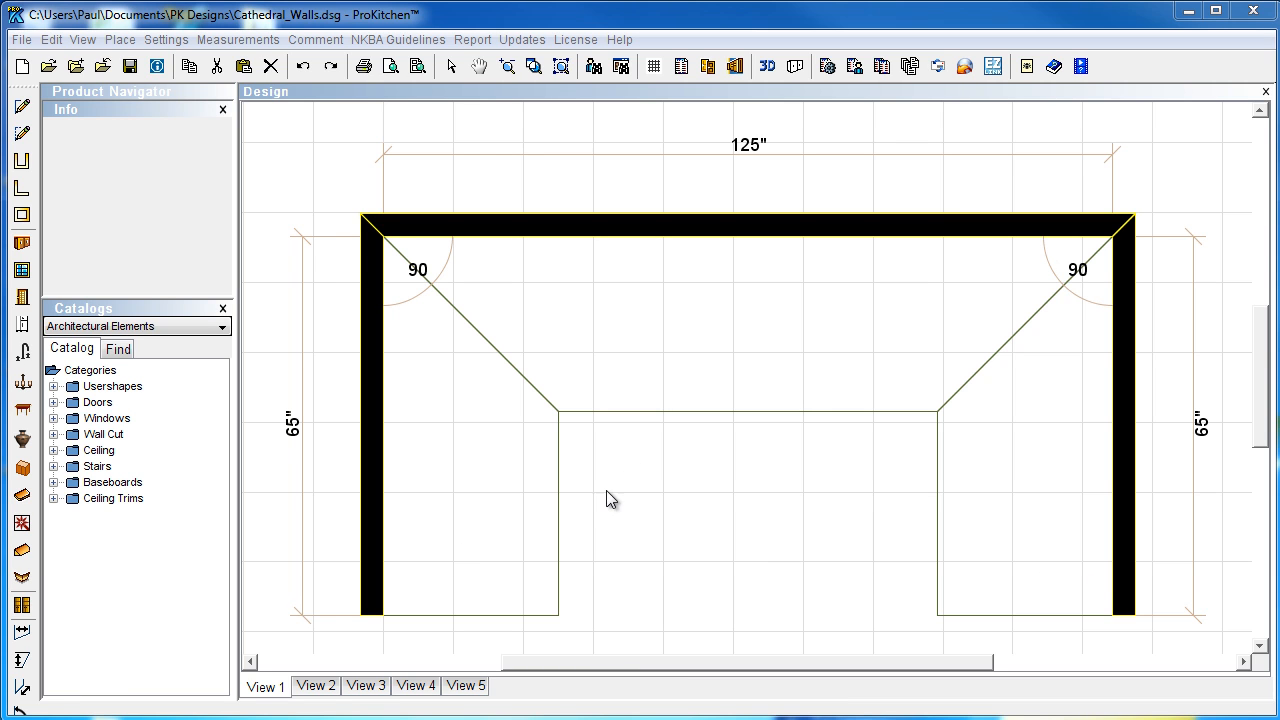
mouse_move(649, 451)
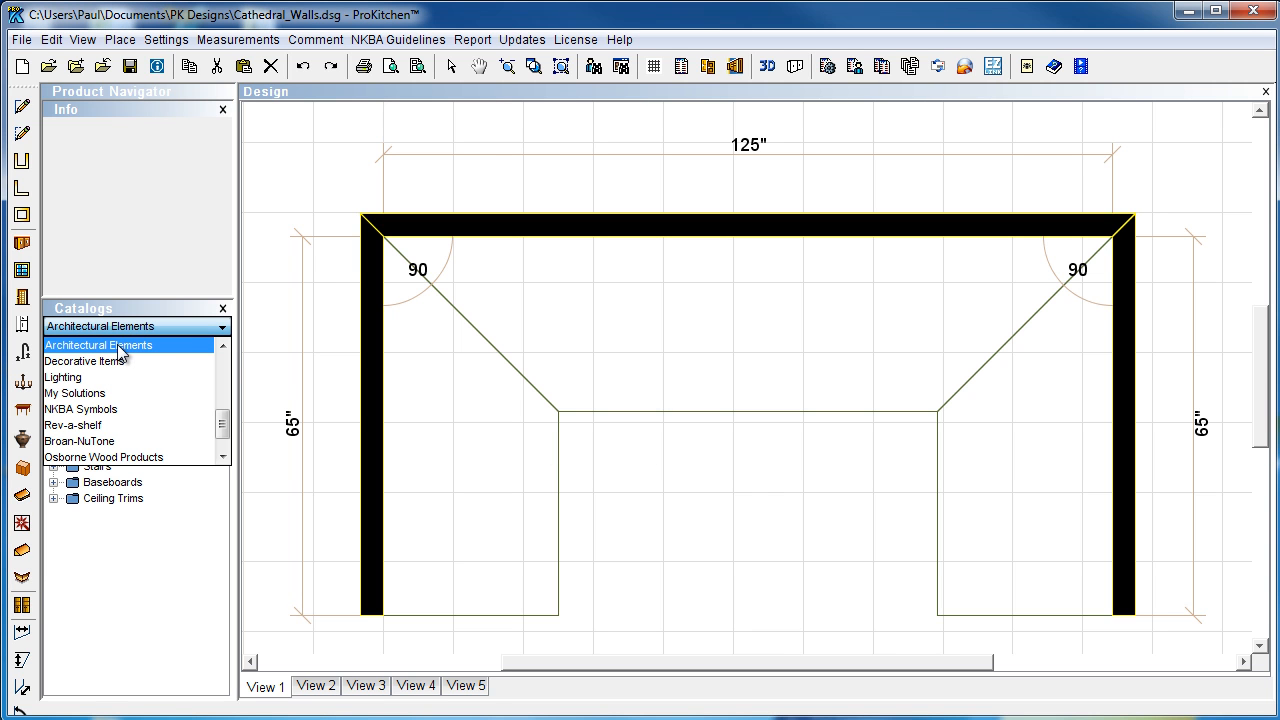
mouse_move(83, 357)
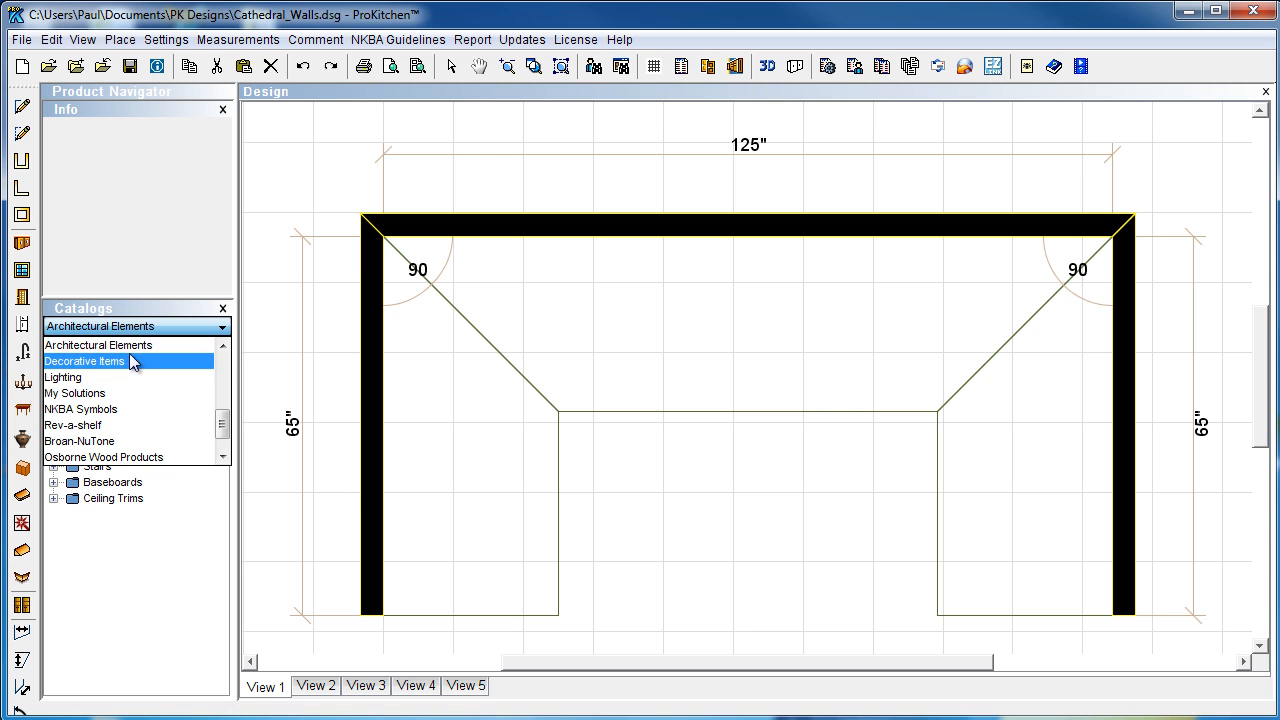
Expand the Ceiling folder under Architectural Elements and widen the catalog panel to read item names.
left_click(99, 345)
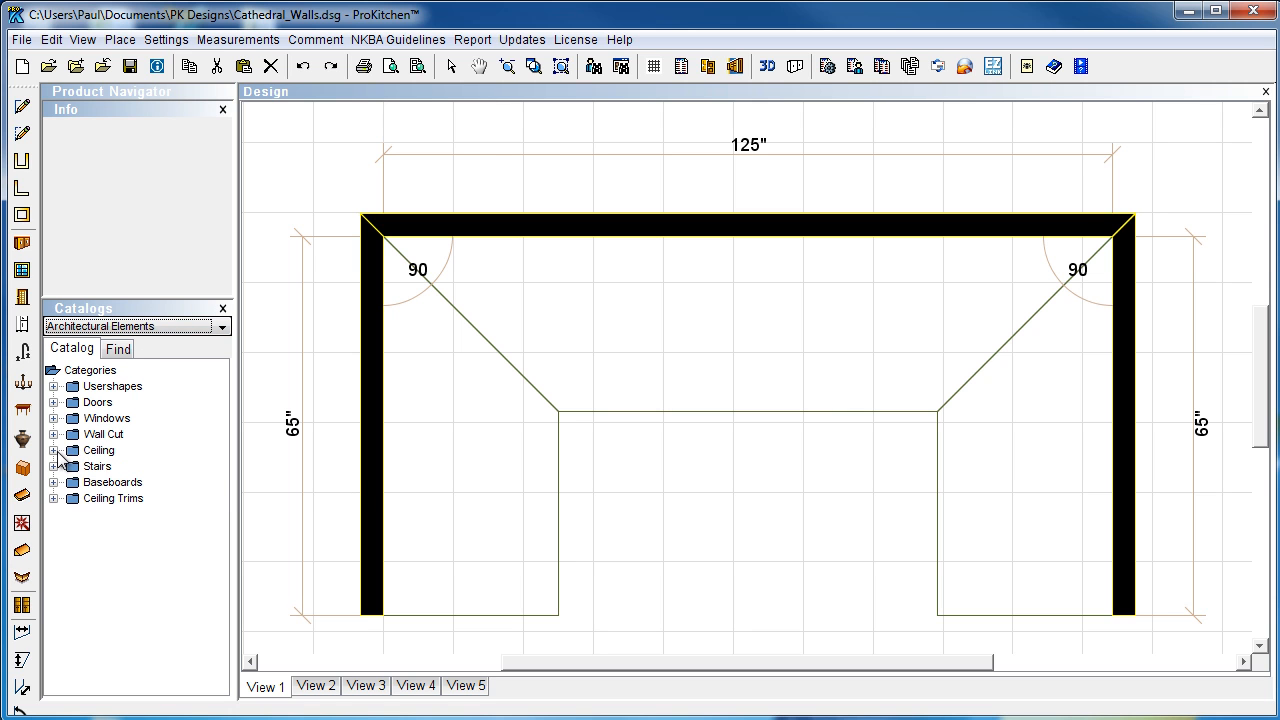
left_click(57, 450)
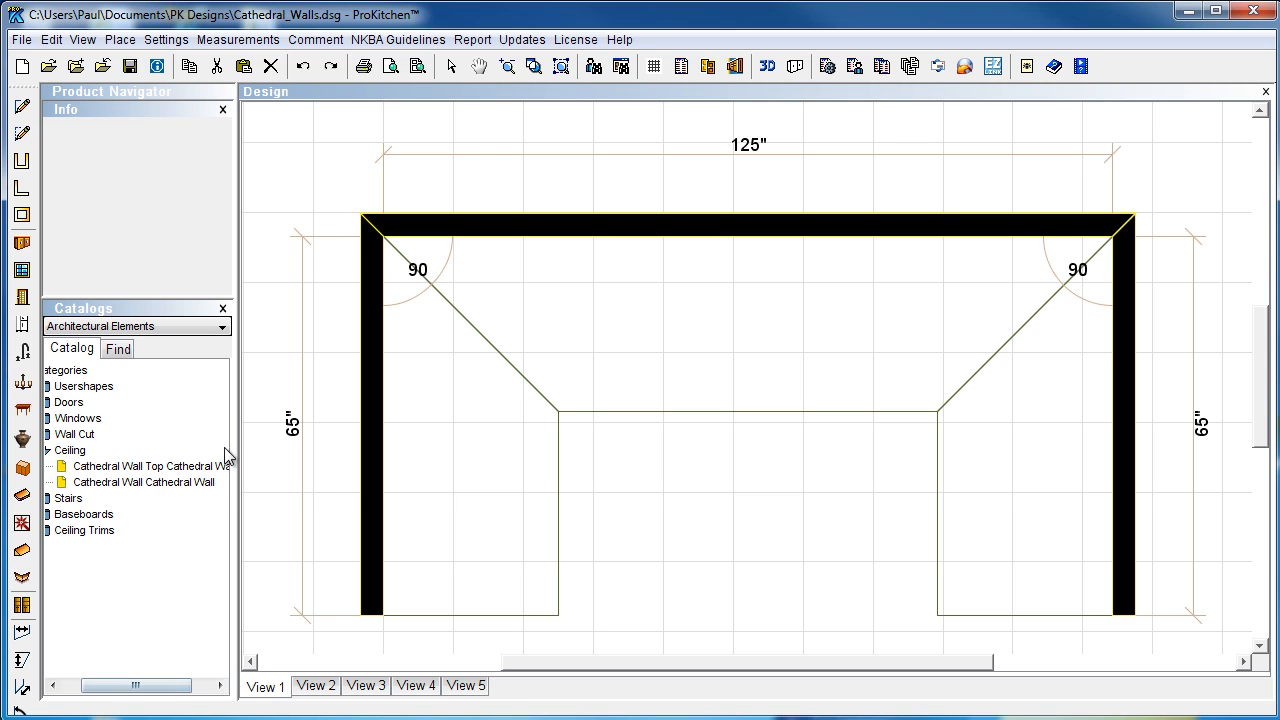
mouse_move(240, 412)
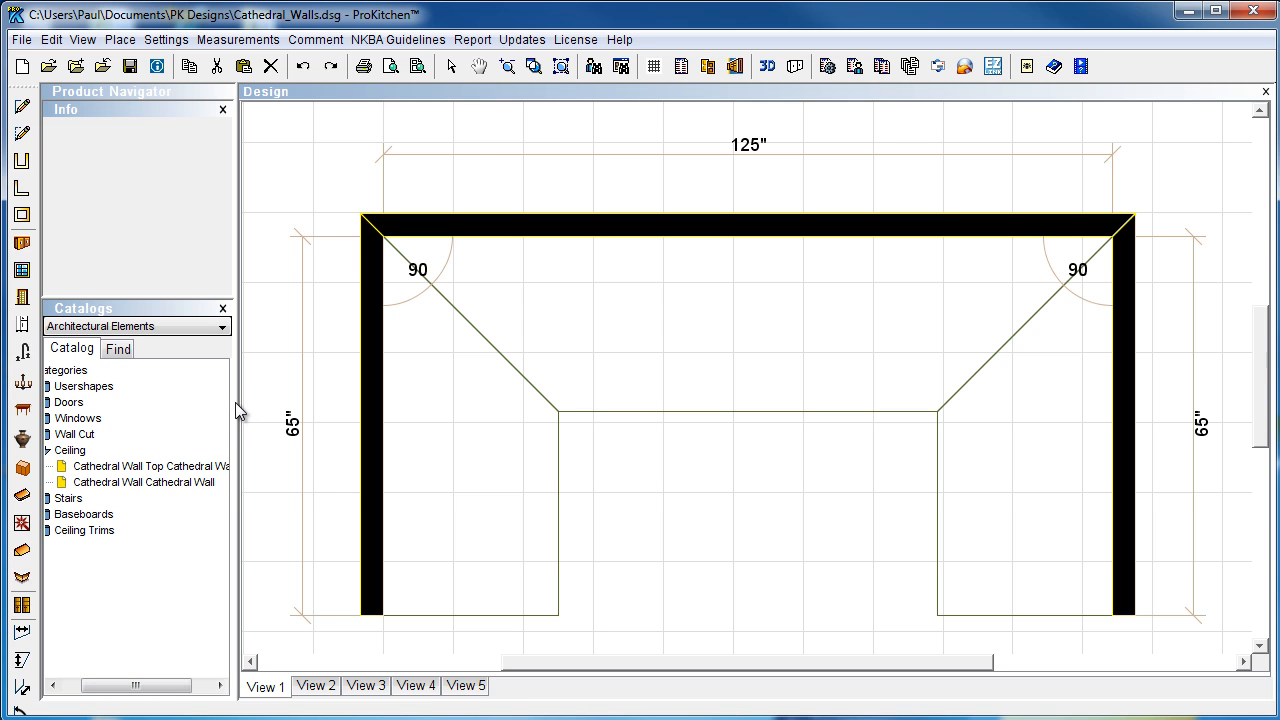
left_click_drag(238, 410, 278, 410)
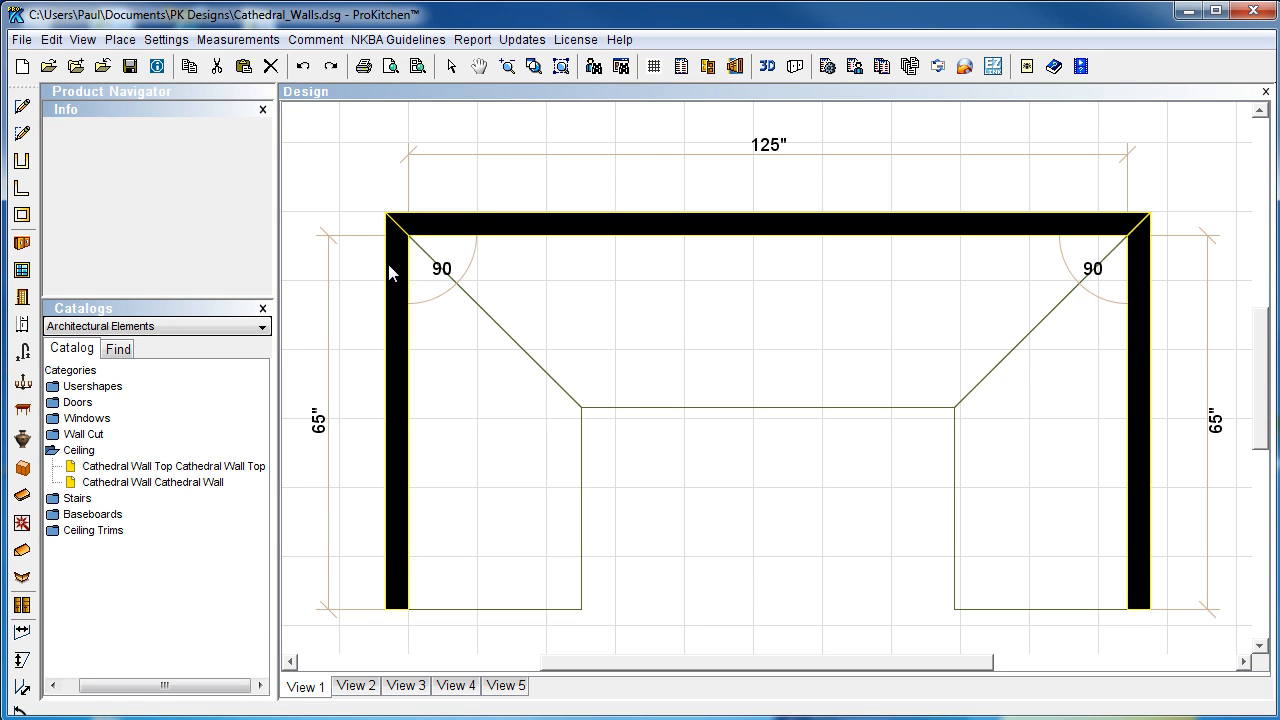
mouse_move(471, 412)
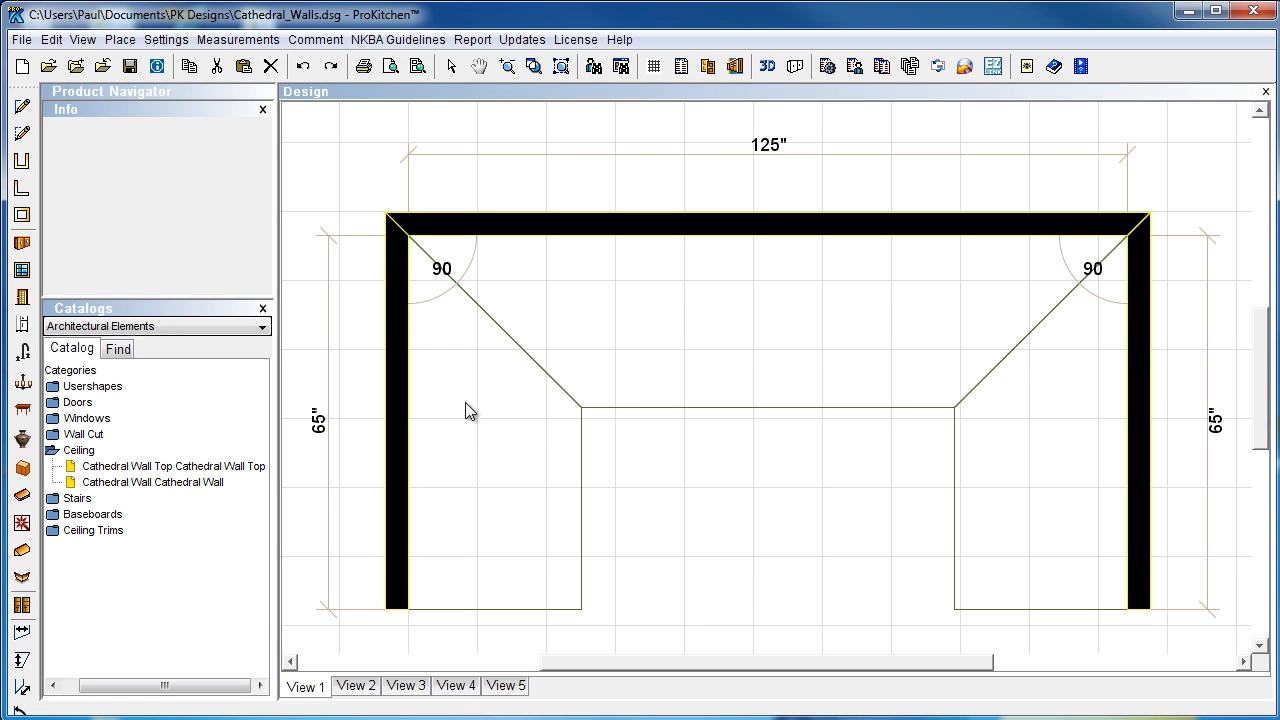
mouse_move(486, 485)
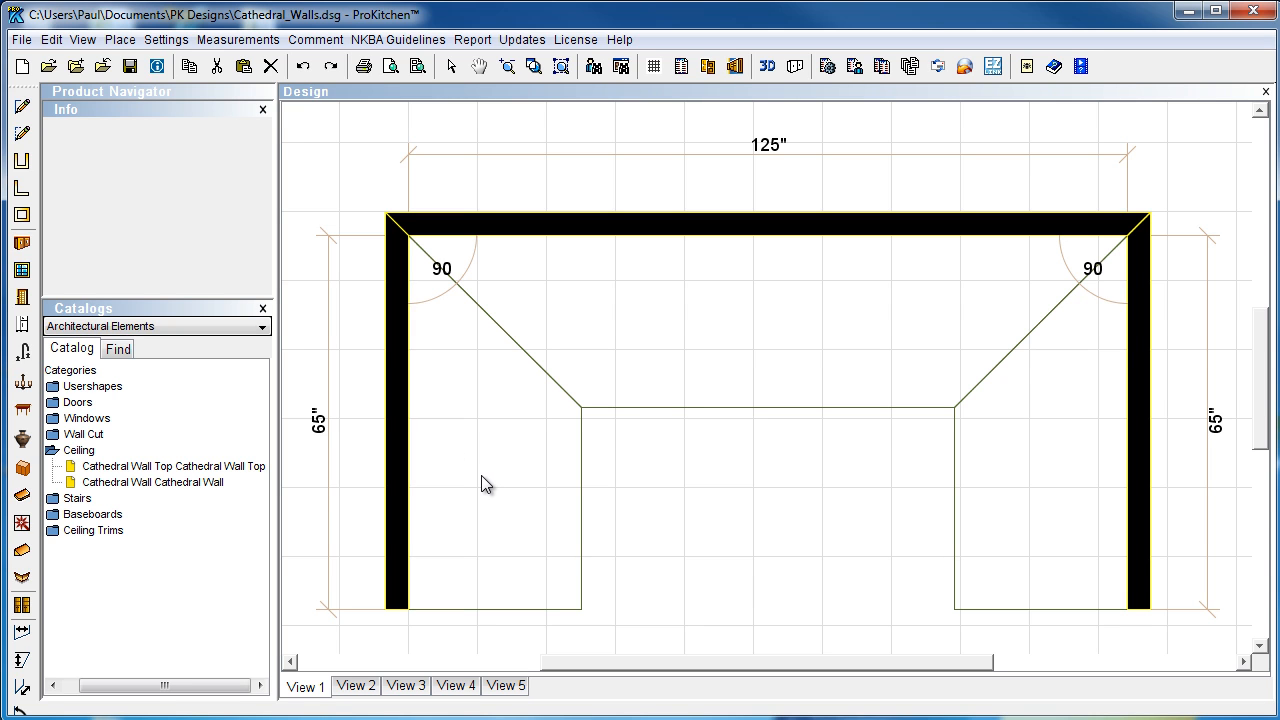
mouse_move(545, 472)
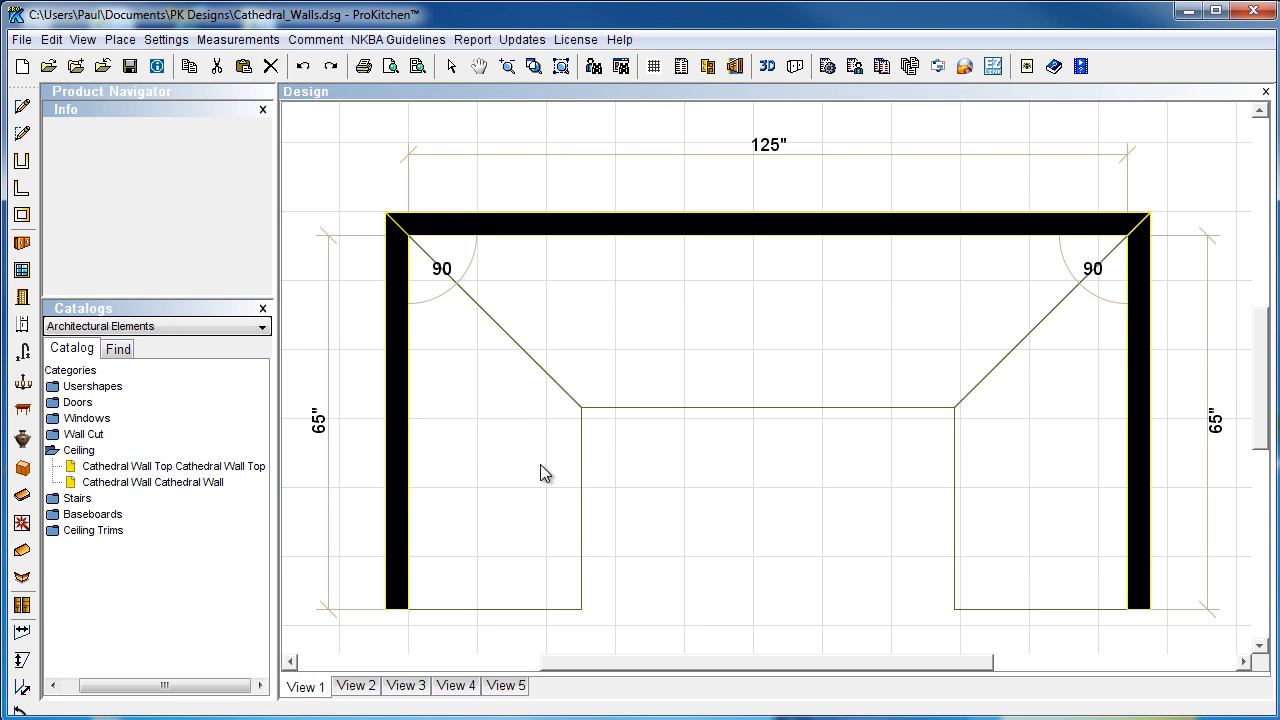
mouse_move(261, 505)
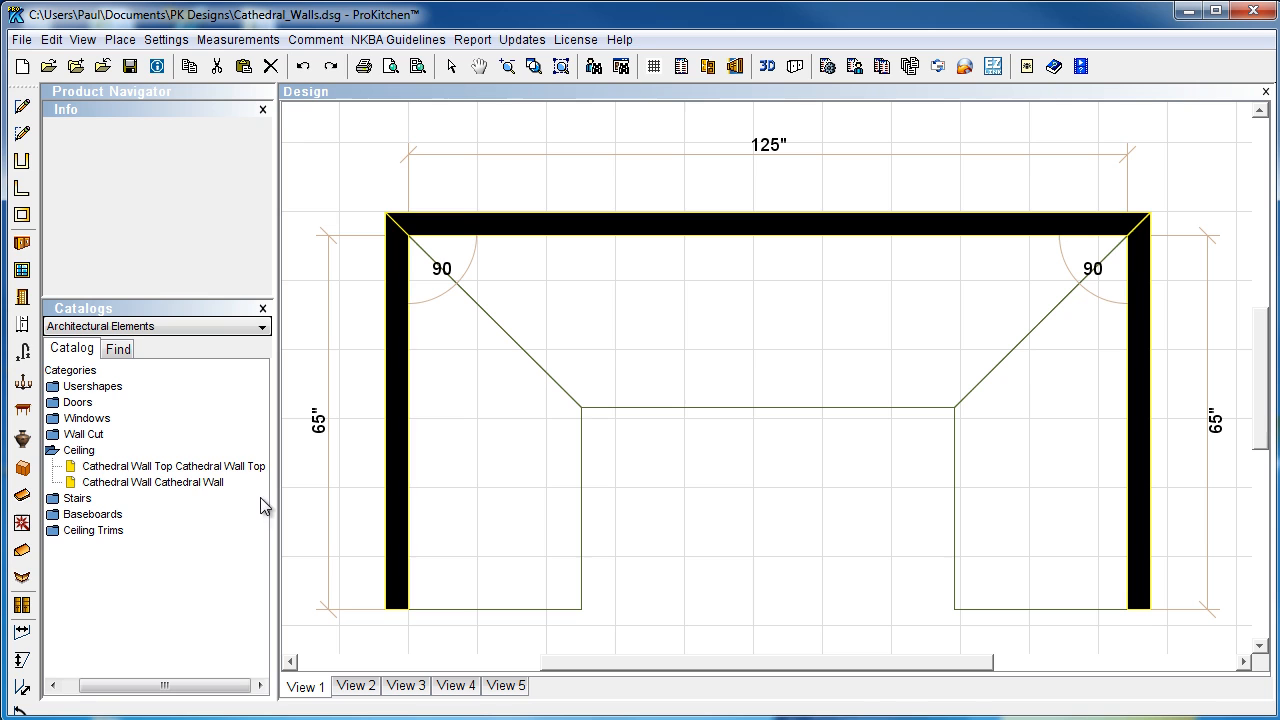
Pick the Cathedral Wall Top item from the Ceiling category.
left_click(172, 466)
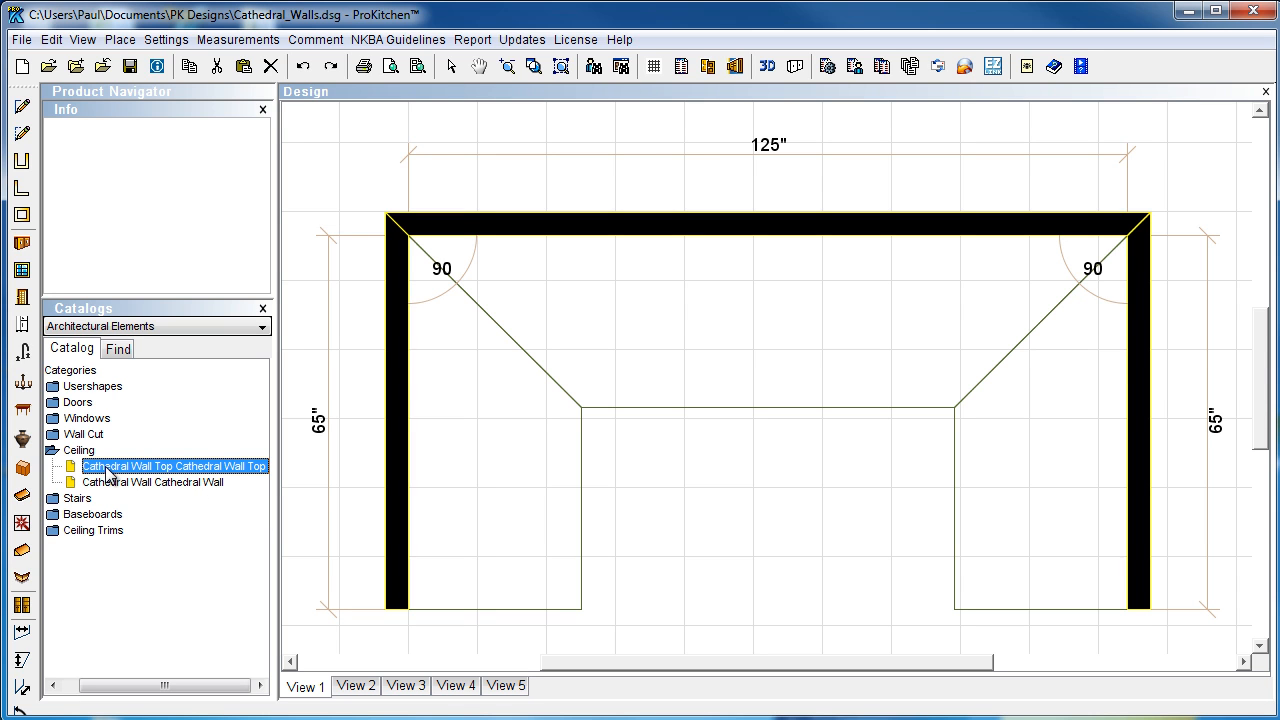
mouse_move(210, 481)
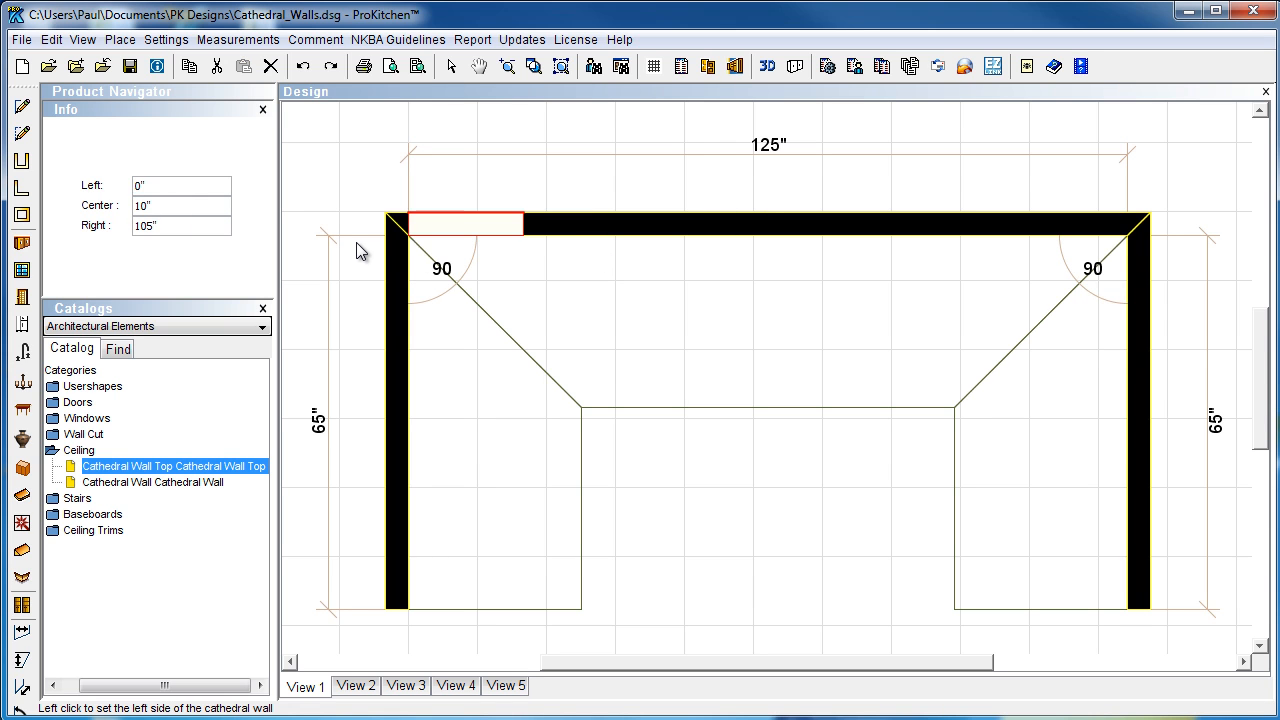
Move on to choosing the 125" back wall for the Cathedral Wall Top.
right_click(463, 222)
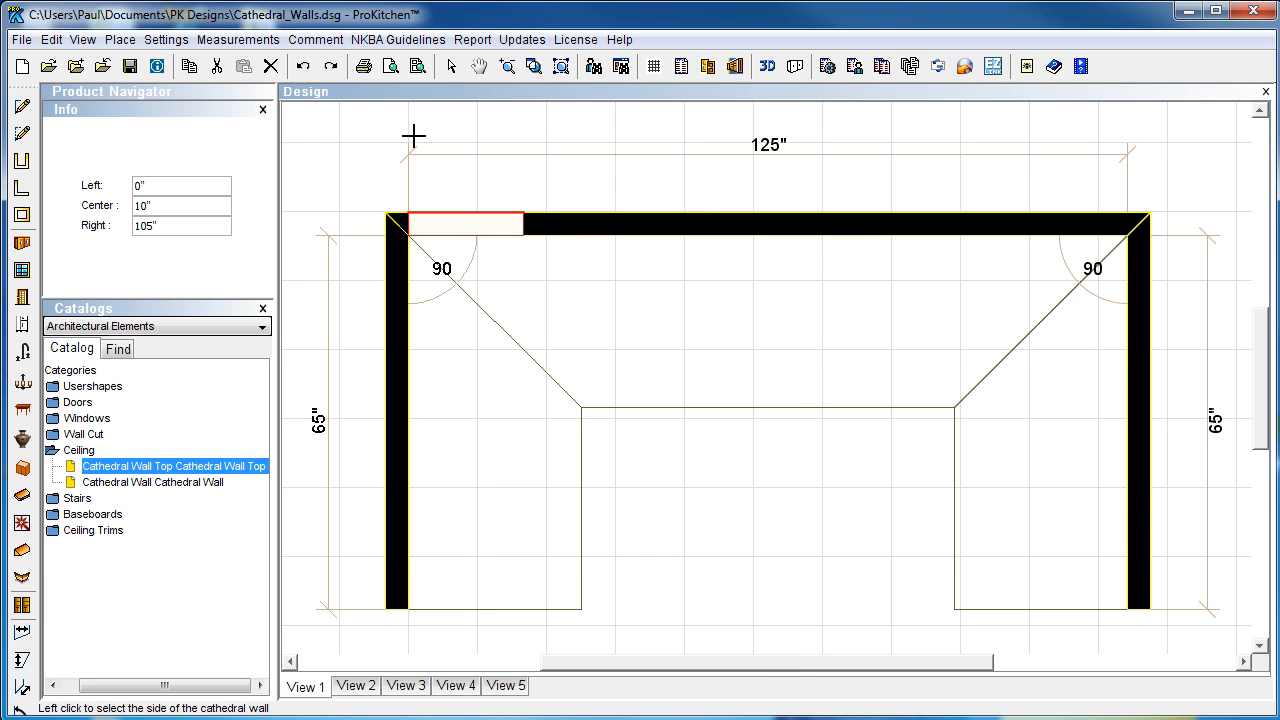
mouse_move(430, 217)
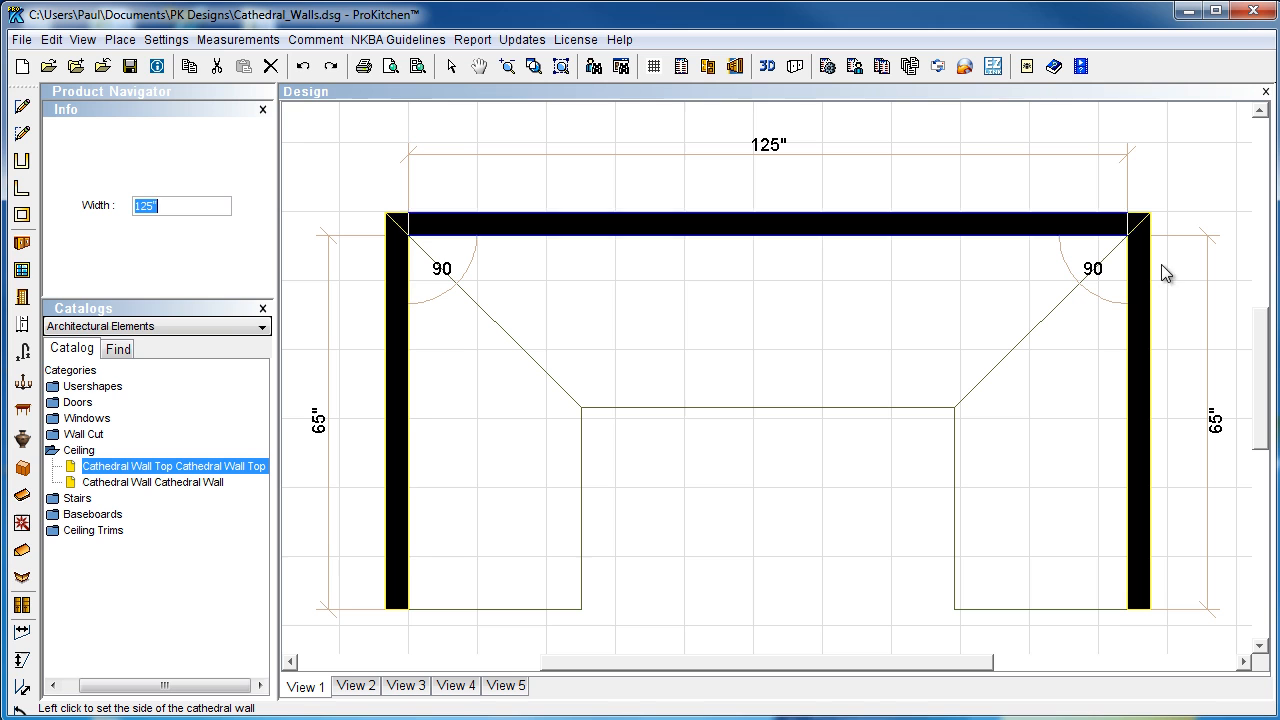
mouse_move(1135, 270)
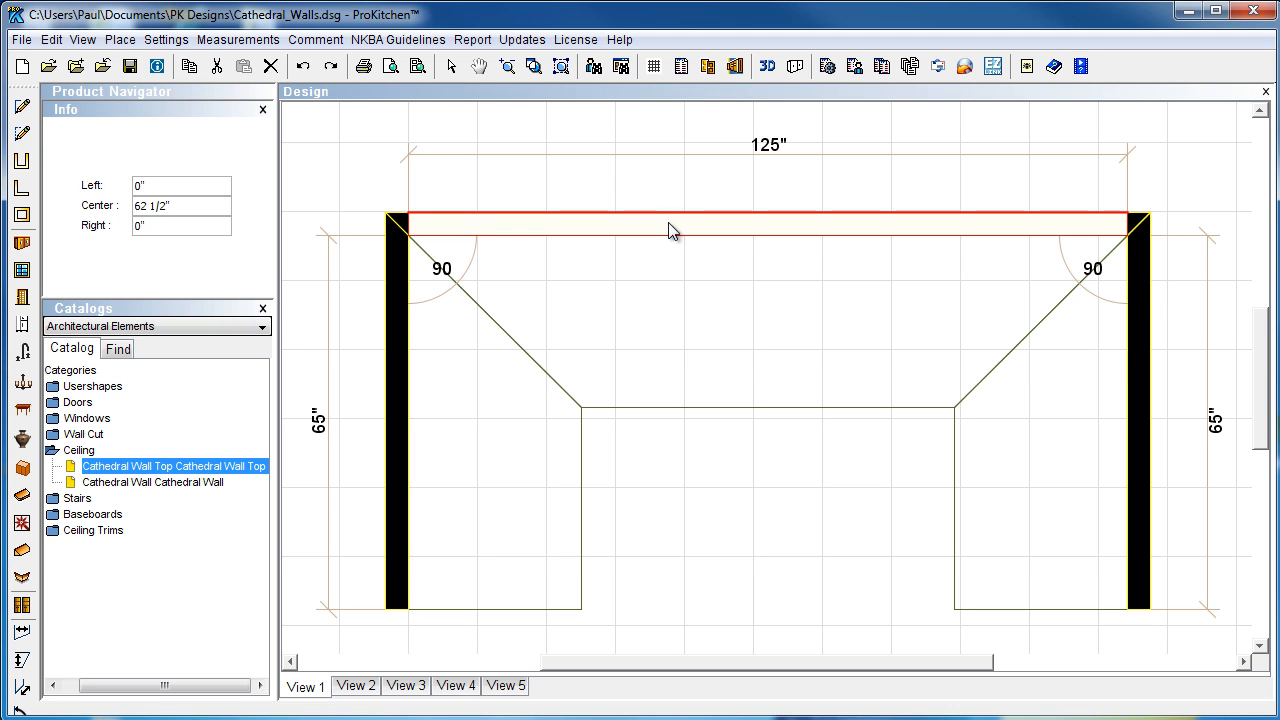
Open the Cathedral Wall Top attributes, then zoom and rotate its ceiling preview.
right_click(670, 230)
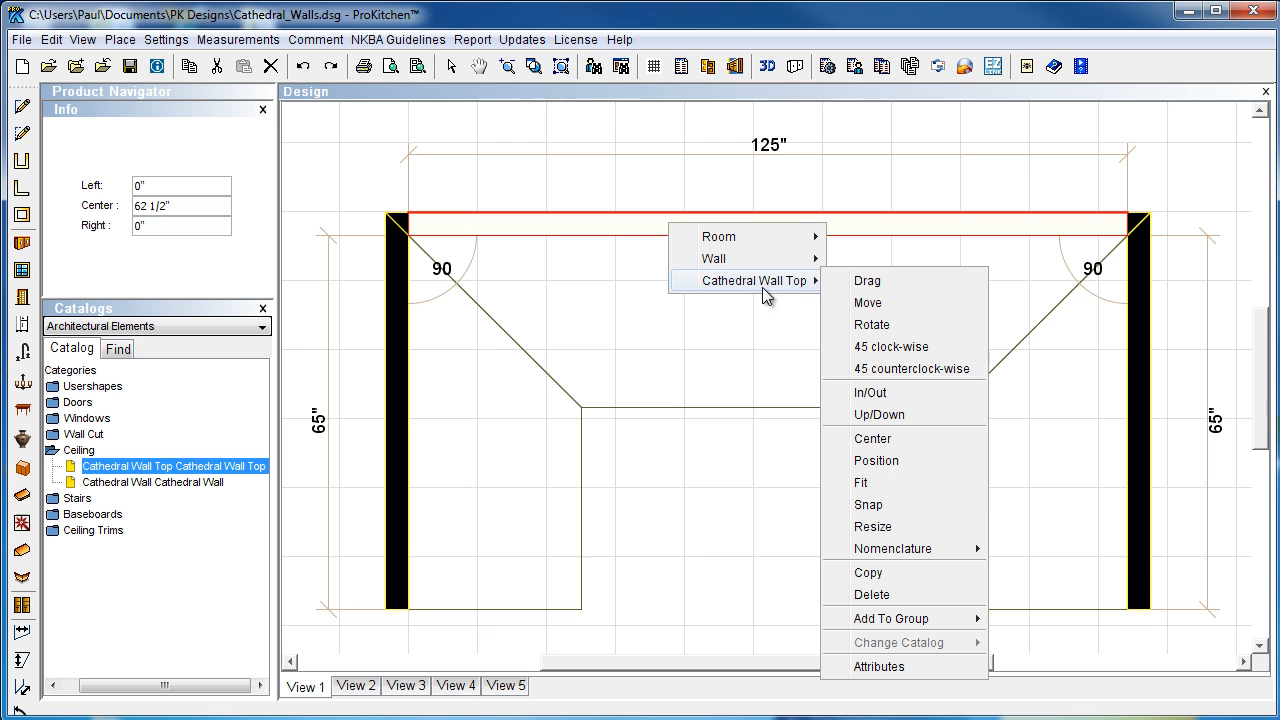
left_click(878, 666)
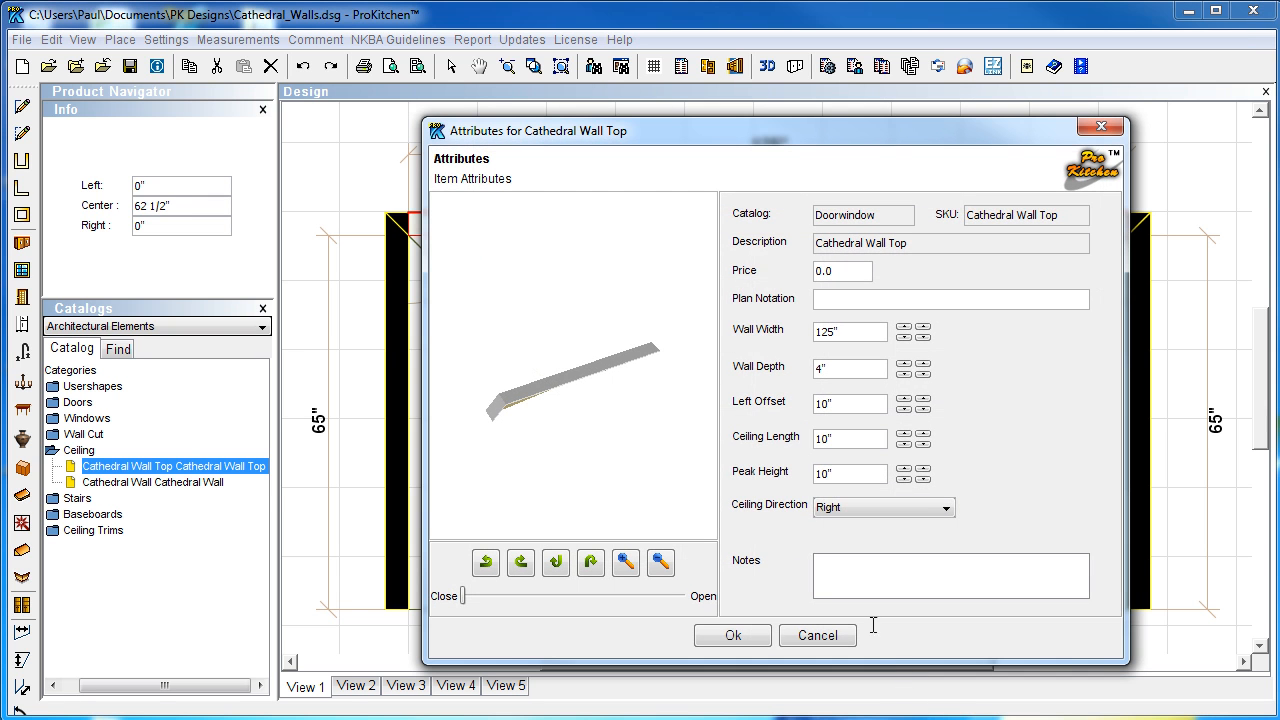
mouse_move(530, 402)
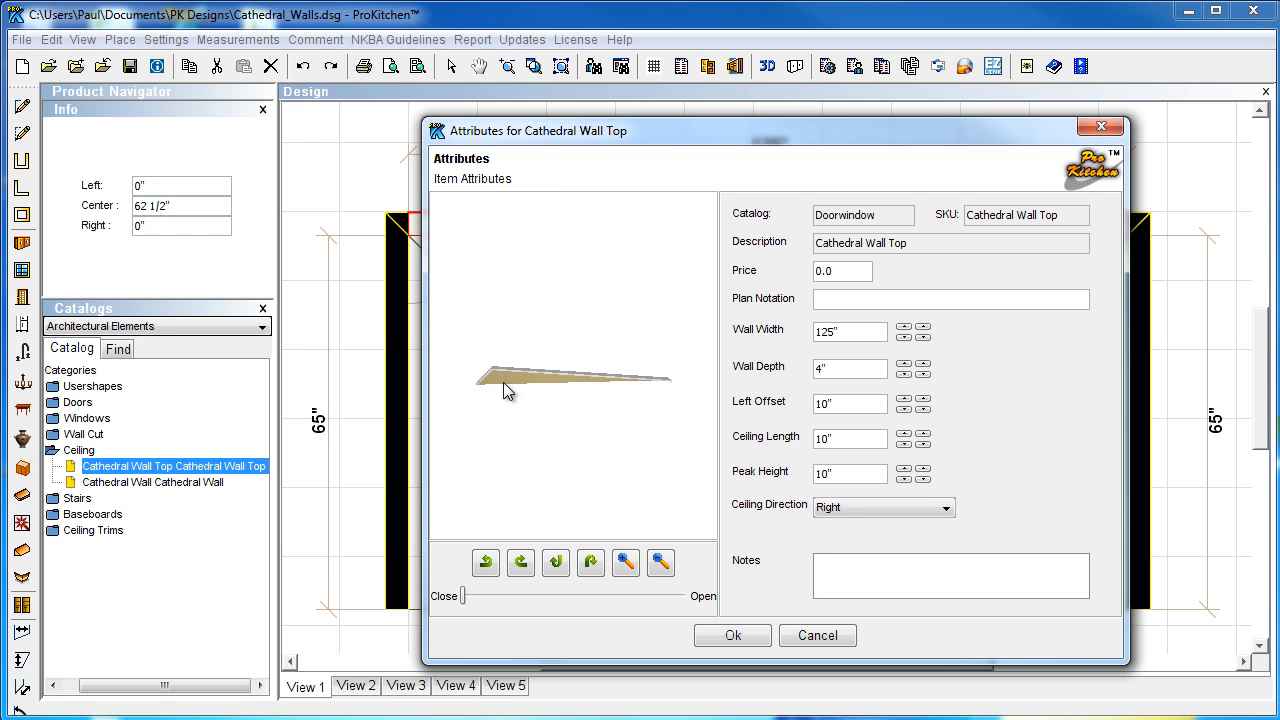
left_click(660, 562)
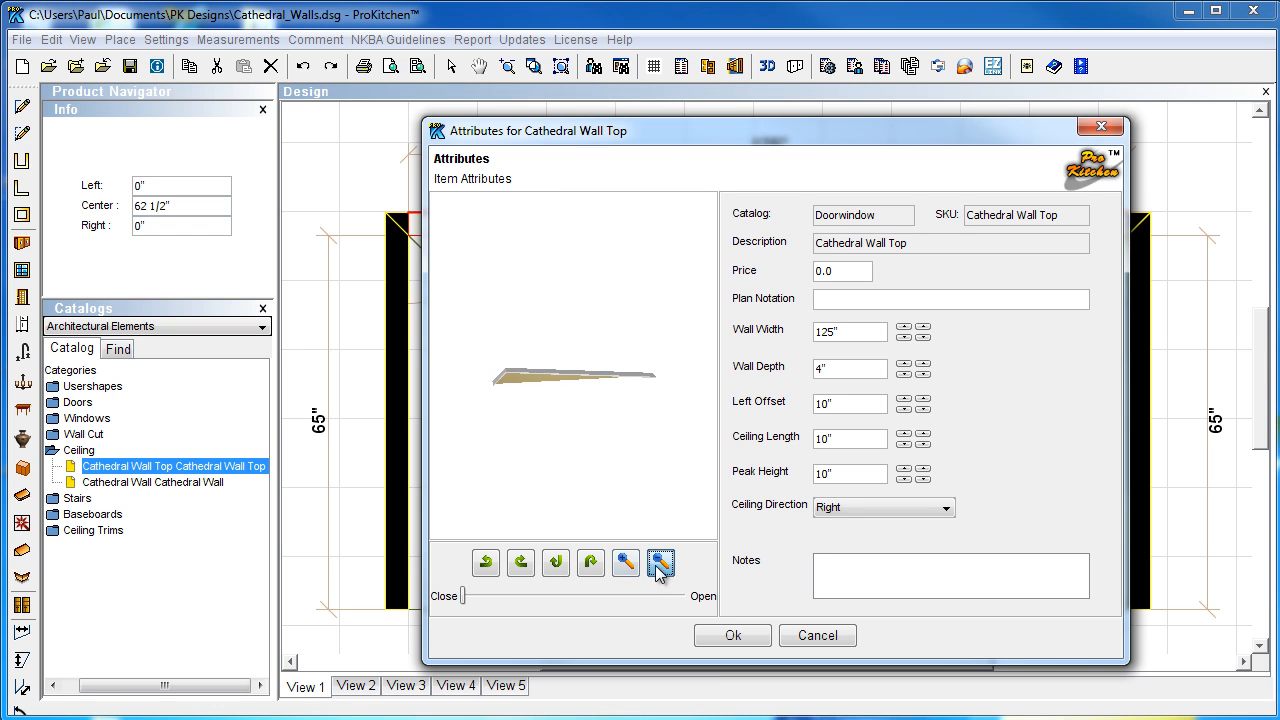
left_click(625, 562)
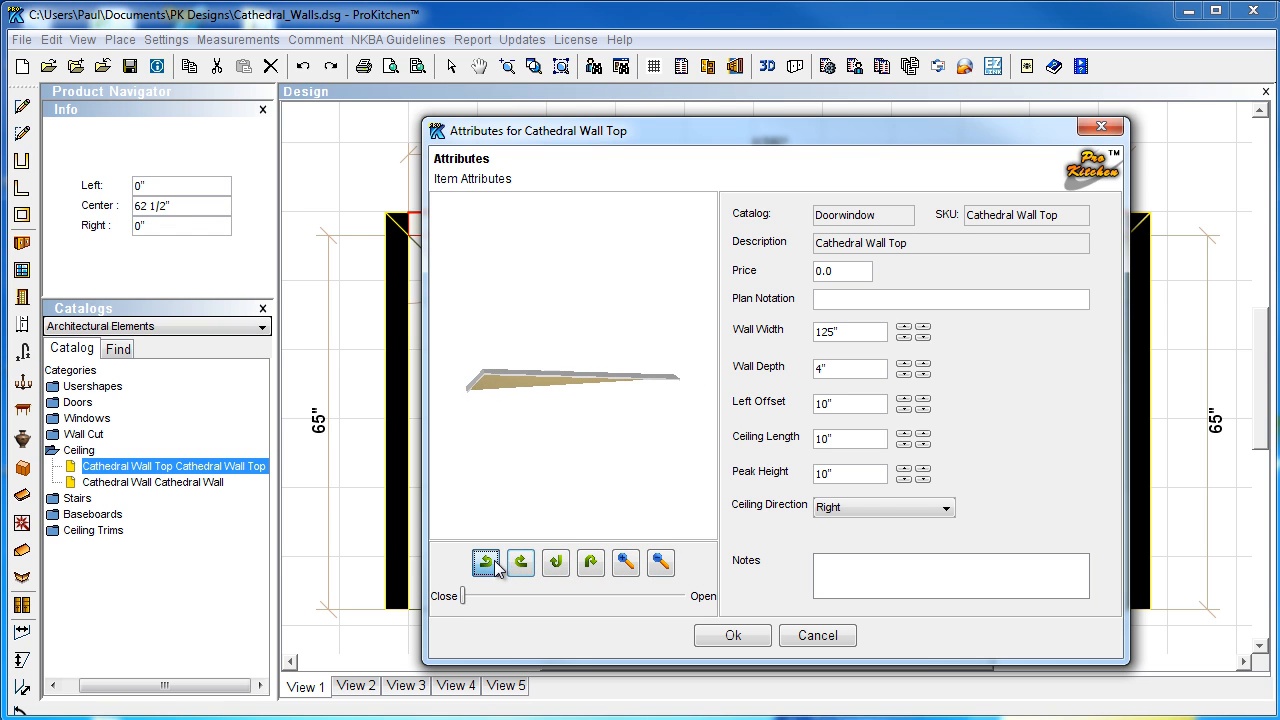
left_click(485, 562)
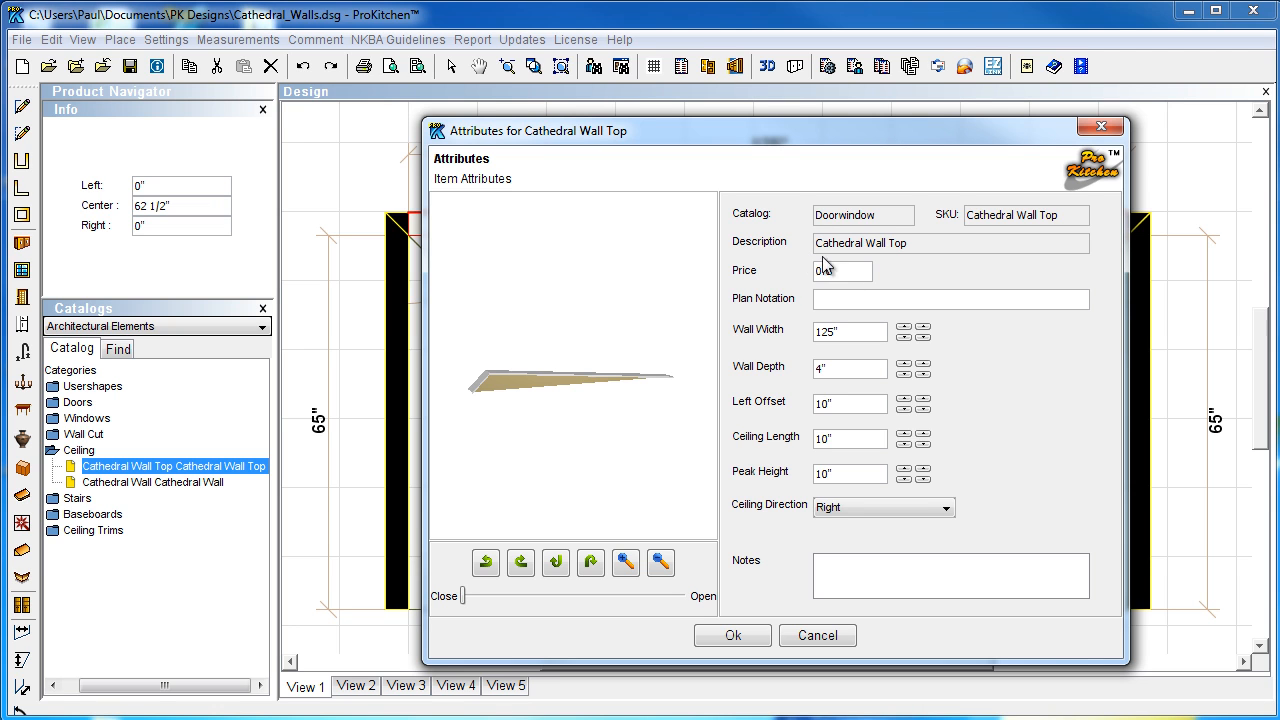
Set the Left Offset to 62.5 inches, enlarging the ceiling preview.
left_click(950, 299)
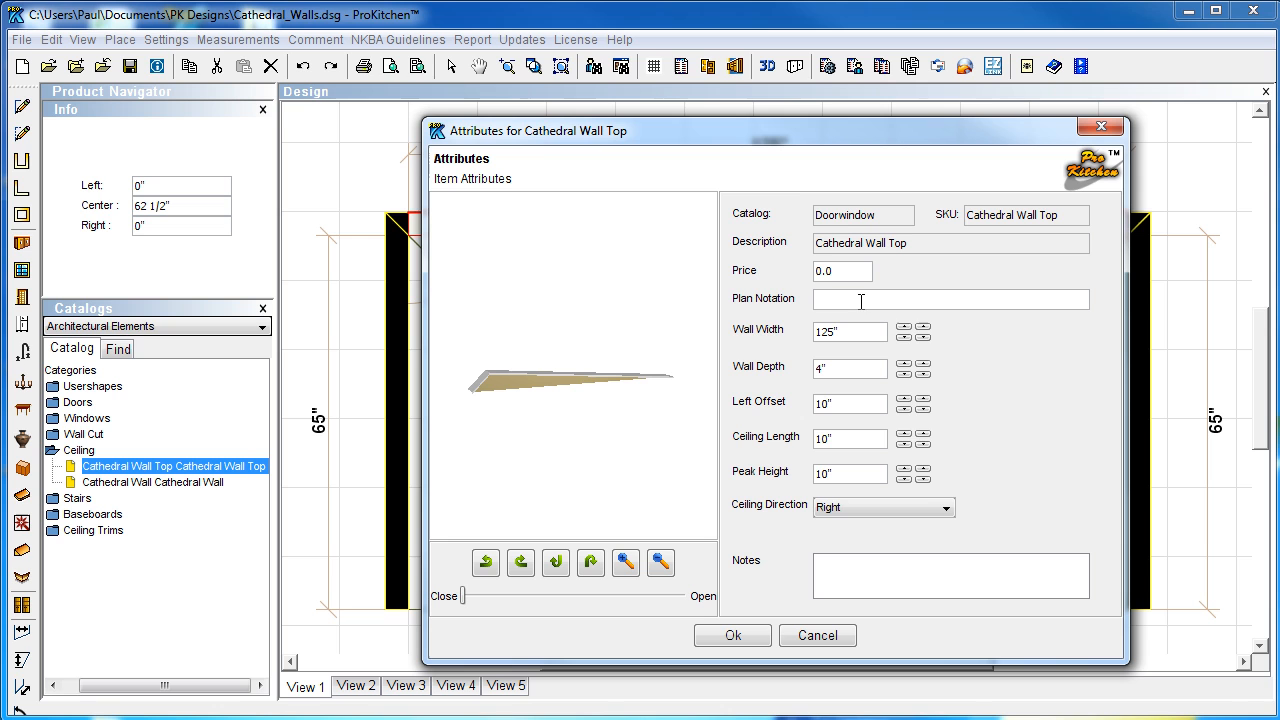
mouse_move(851, 328)
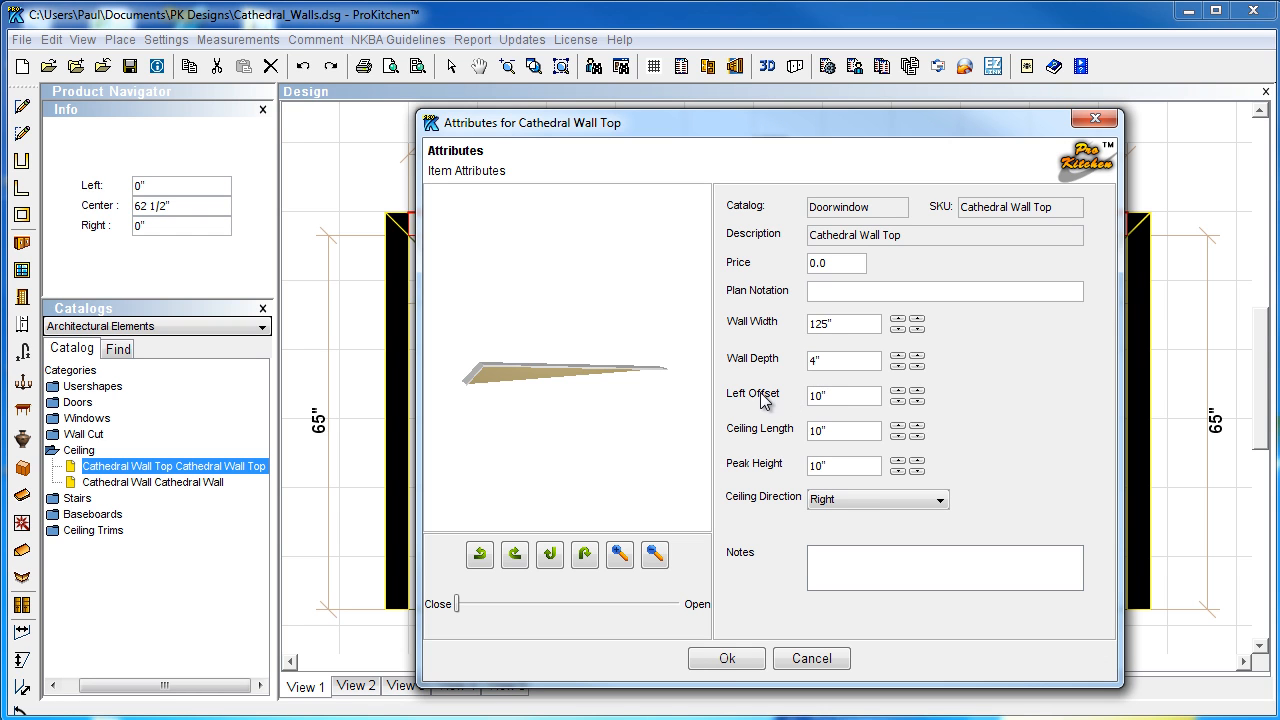
mouse_move(478, 387)
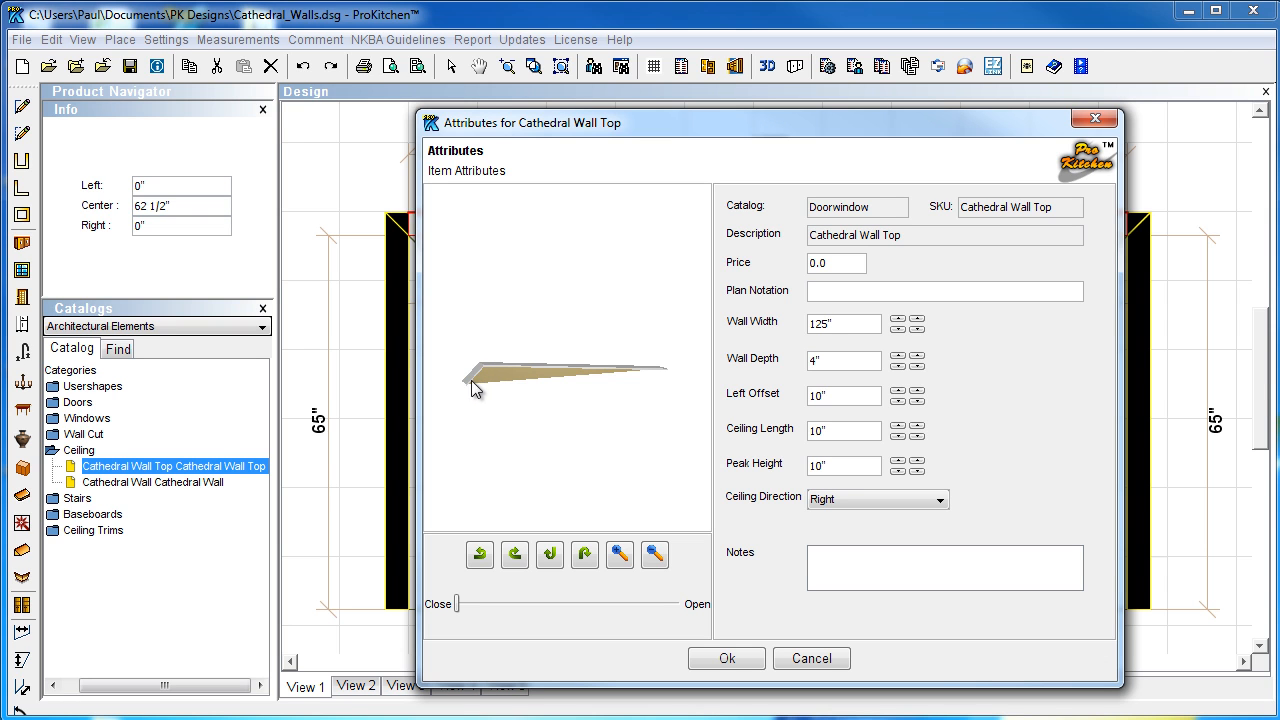
mouse_move(475, 390)
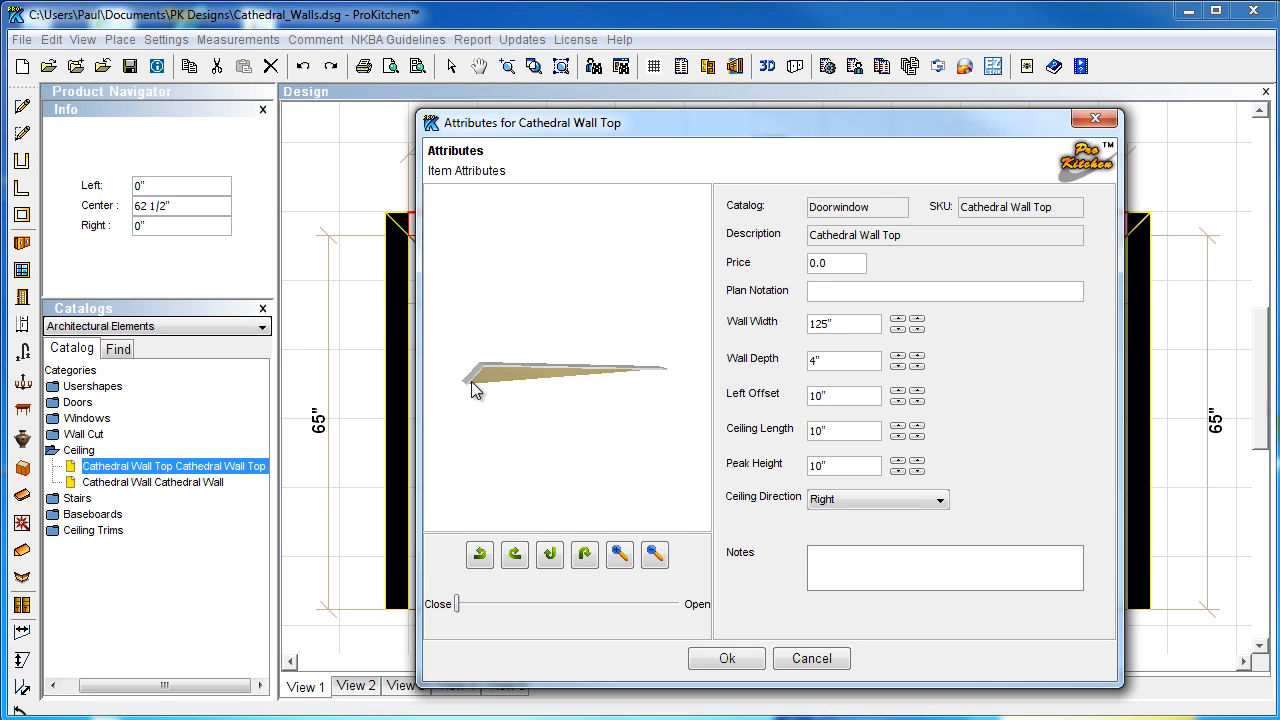
left_click(619, 554)
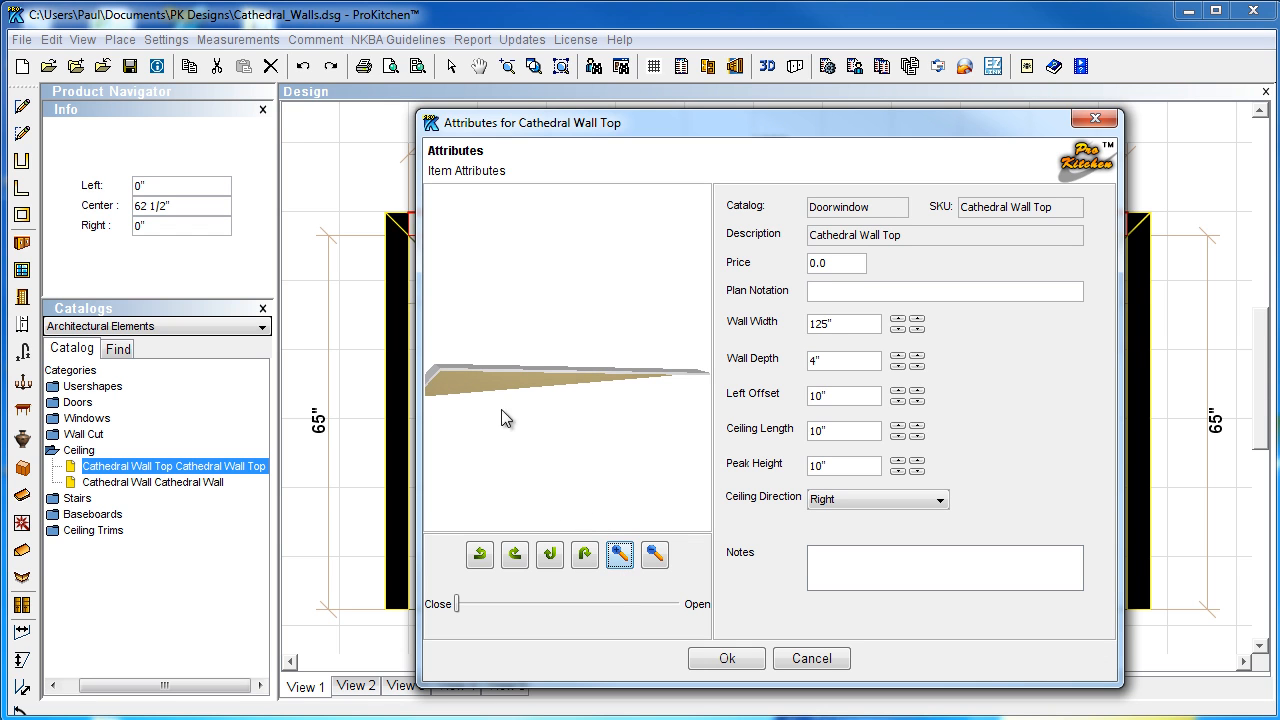
left_click(619, 554)
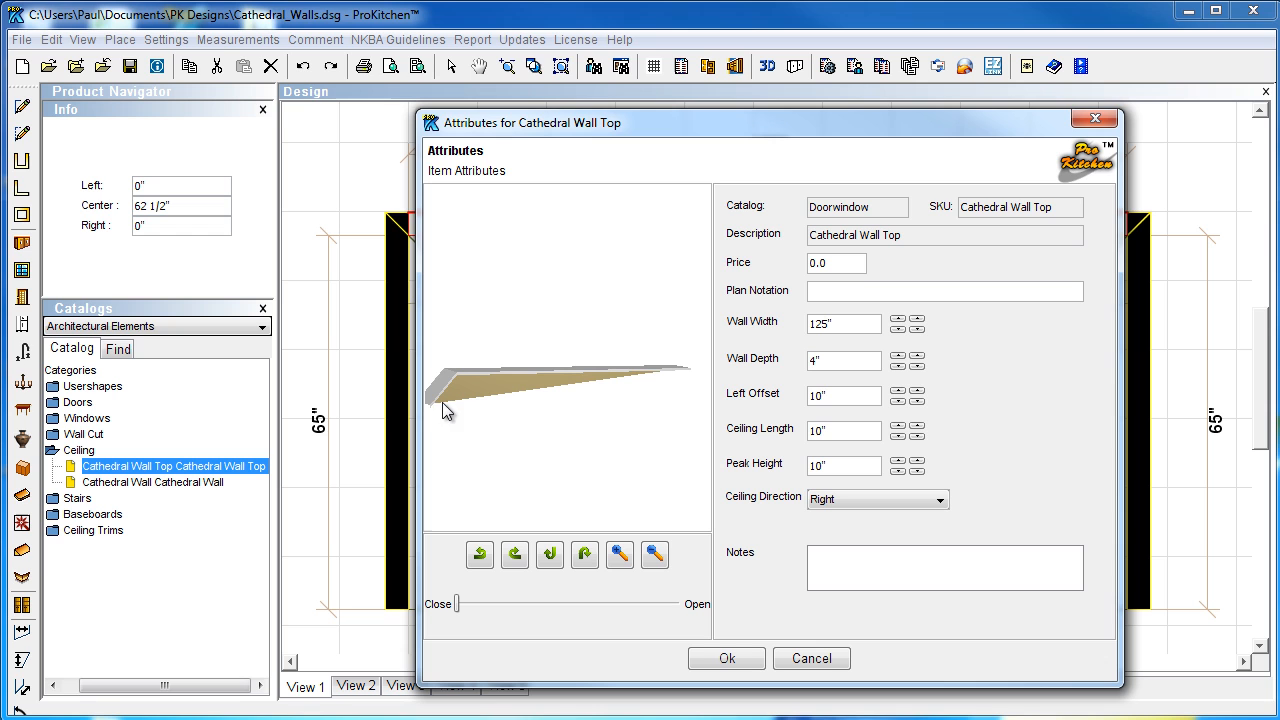
mouse_move(452, 412)
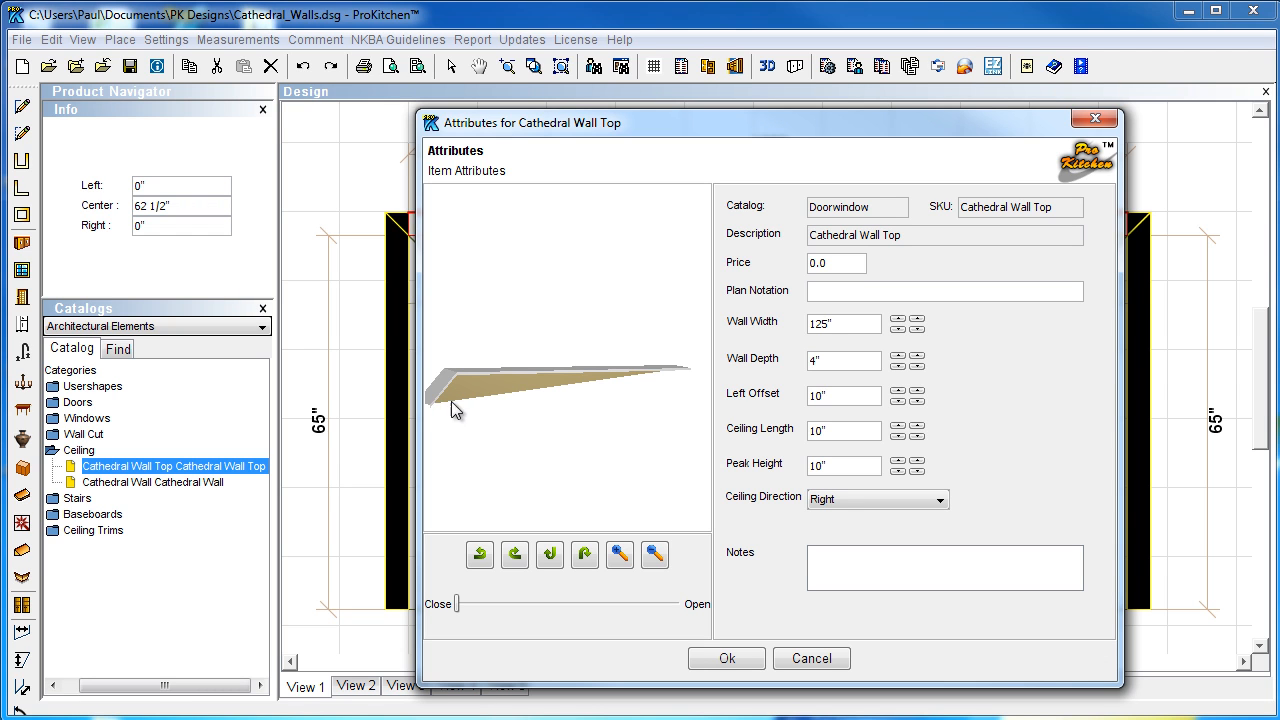
mouse_move(866, 454)
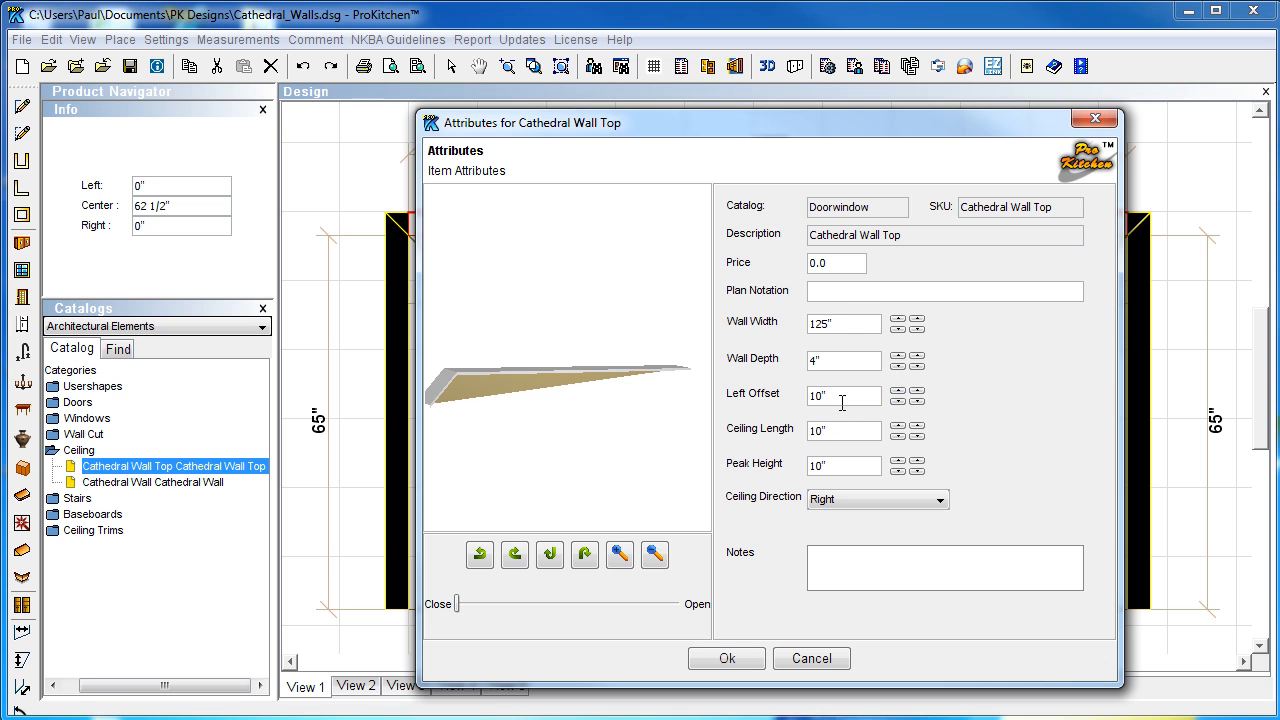
type("6")
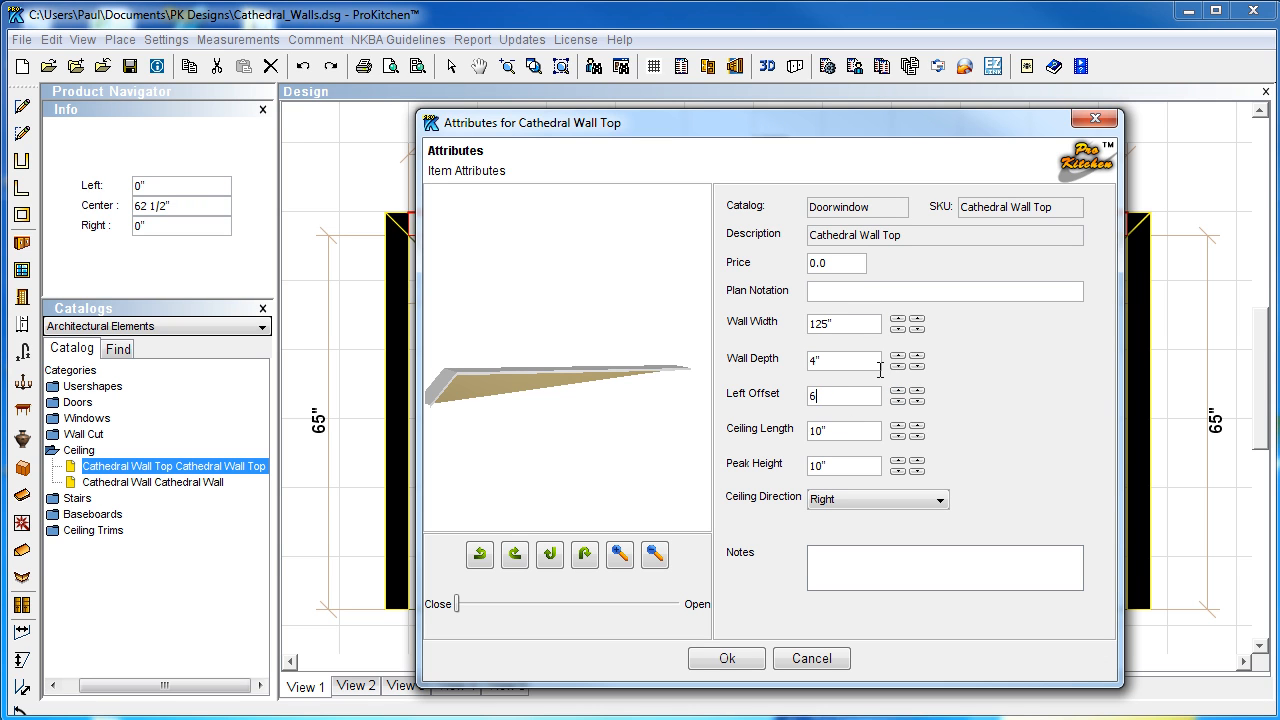
type("2.5")
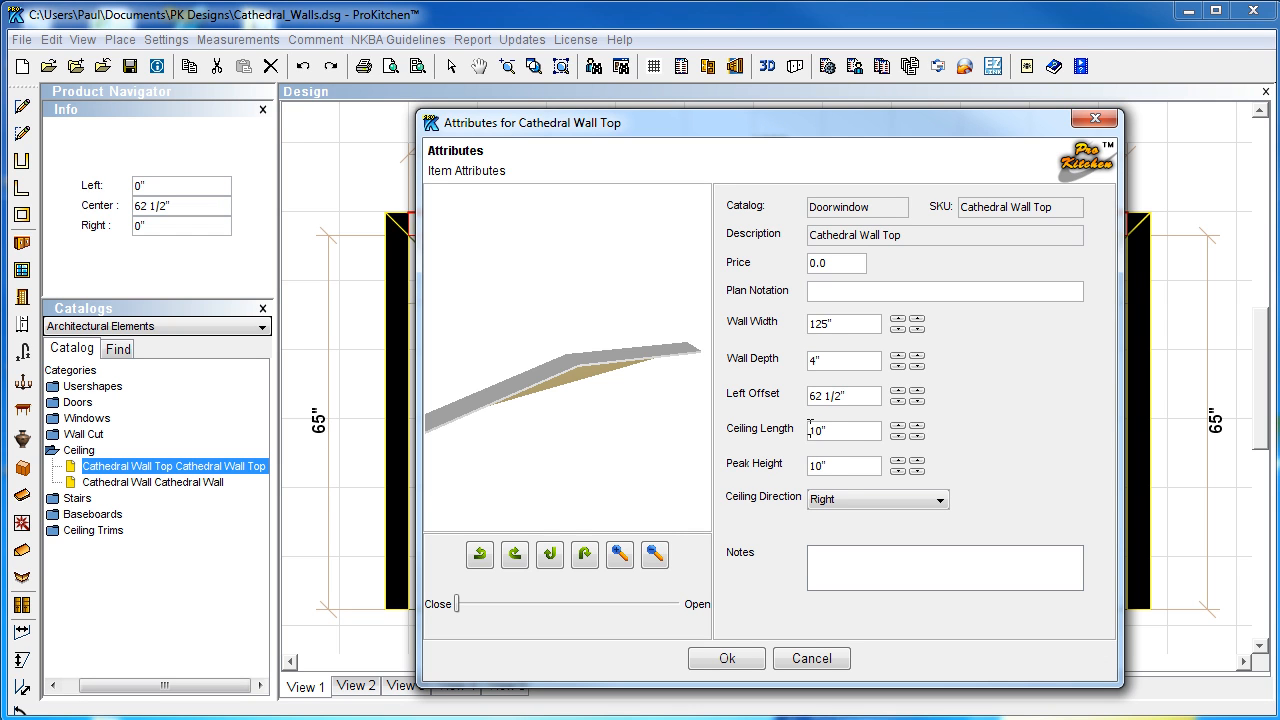
left_click(840, 430)
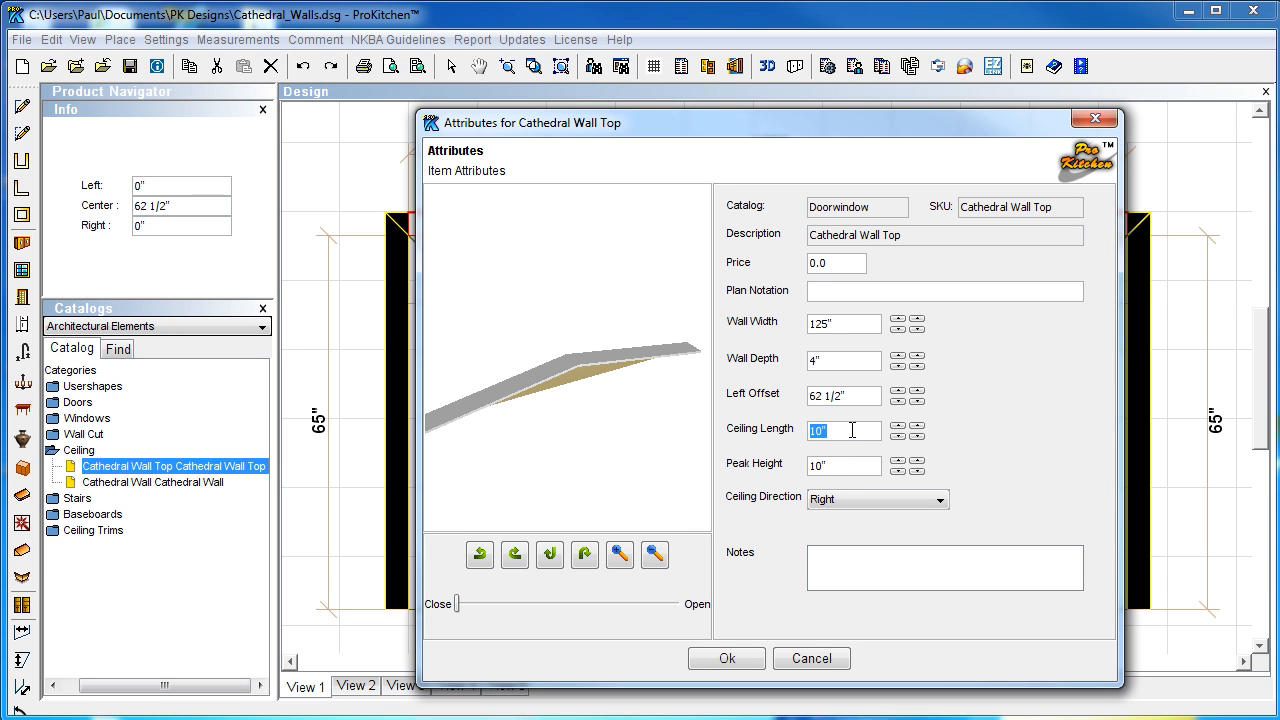
Enter 69 inches as the Ceiling Length.
type("69\"")
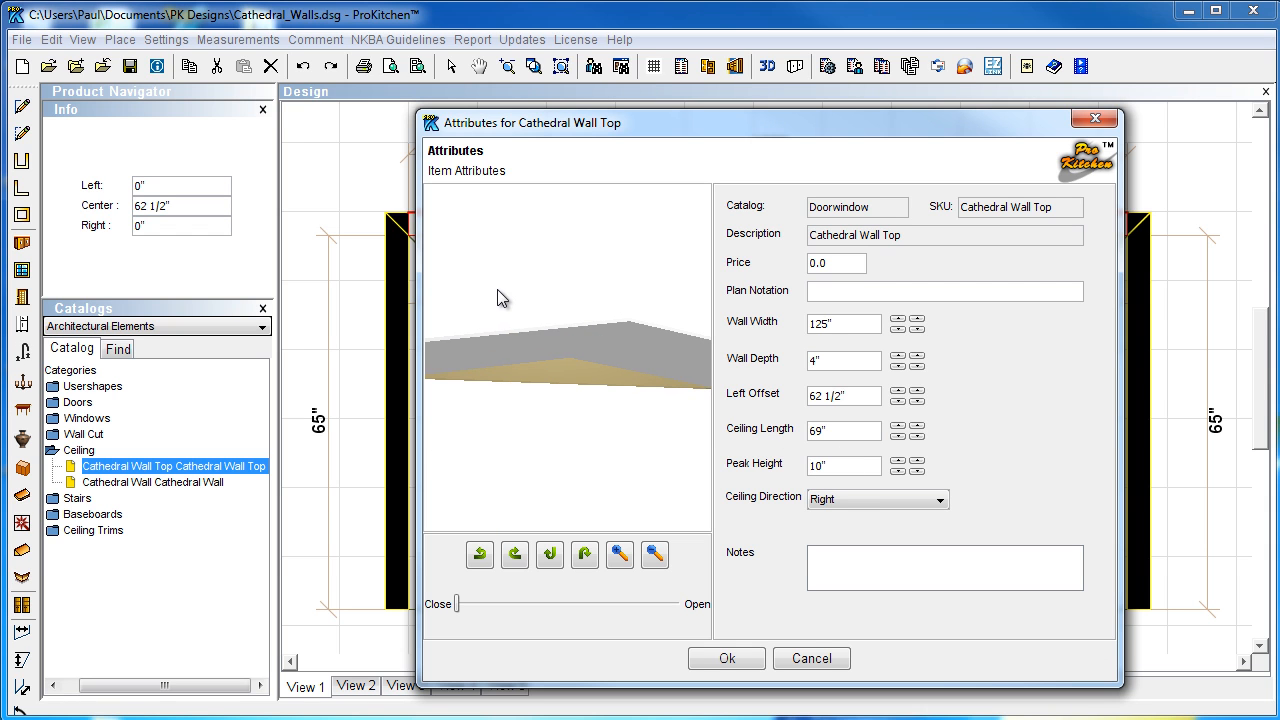
mouse_move(567, 388)
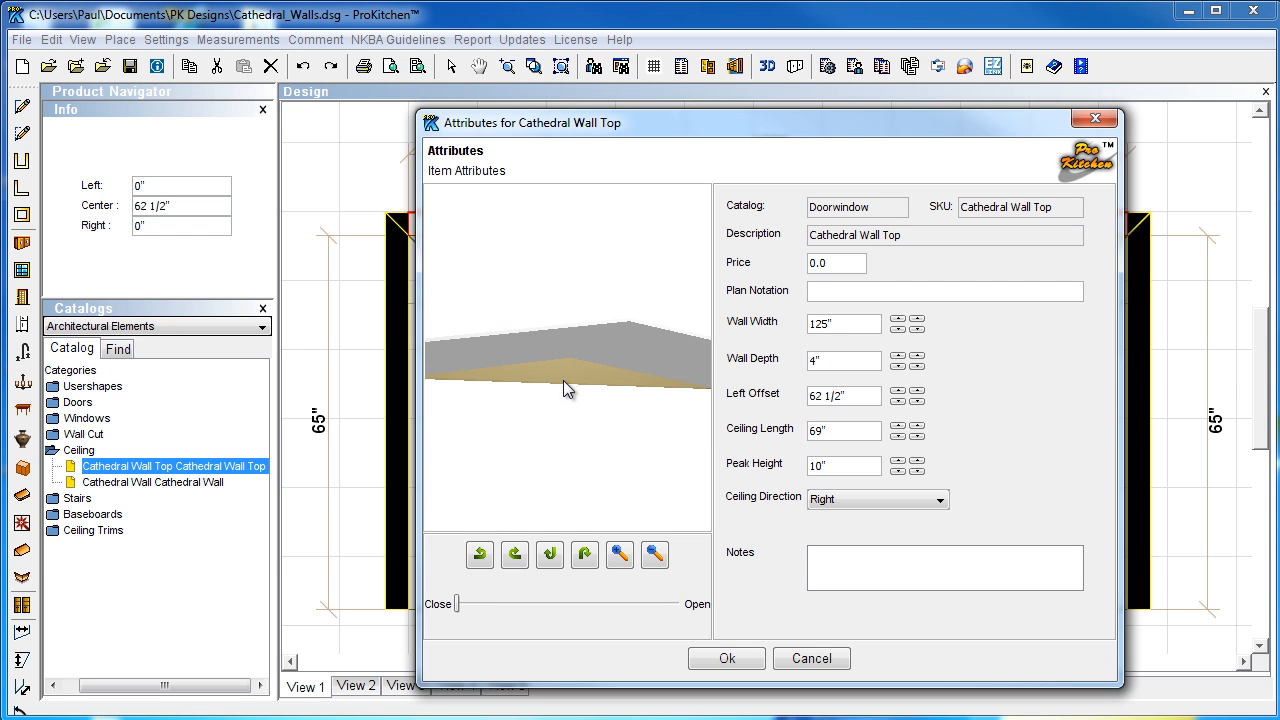
mouse_move(568, 372)
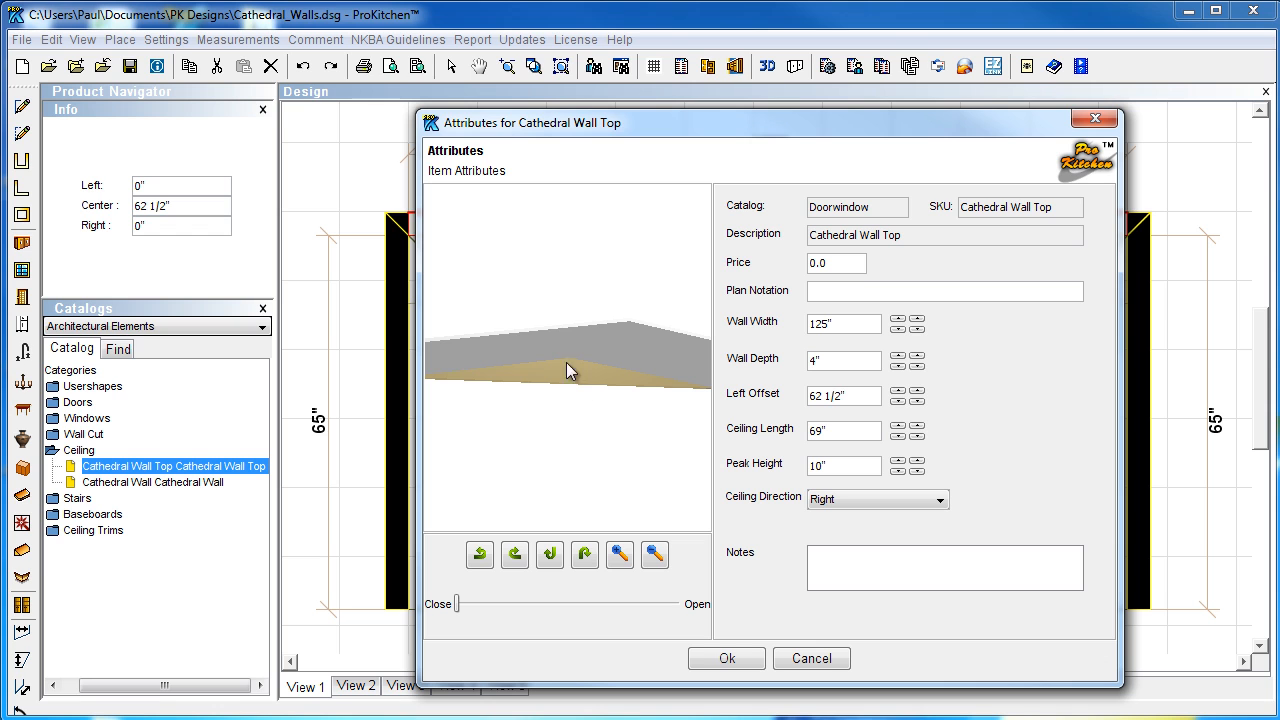
mouse_move(578, 364)
type("48")
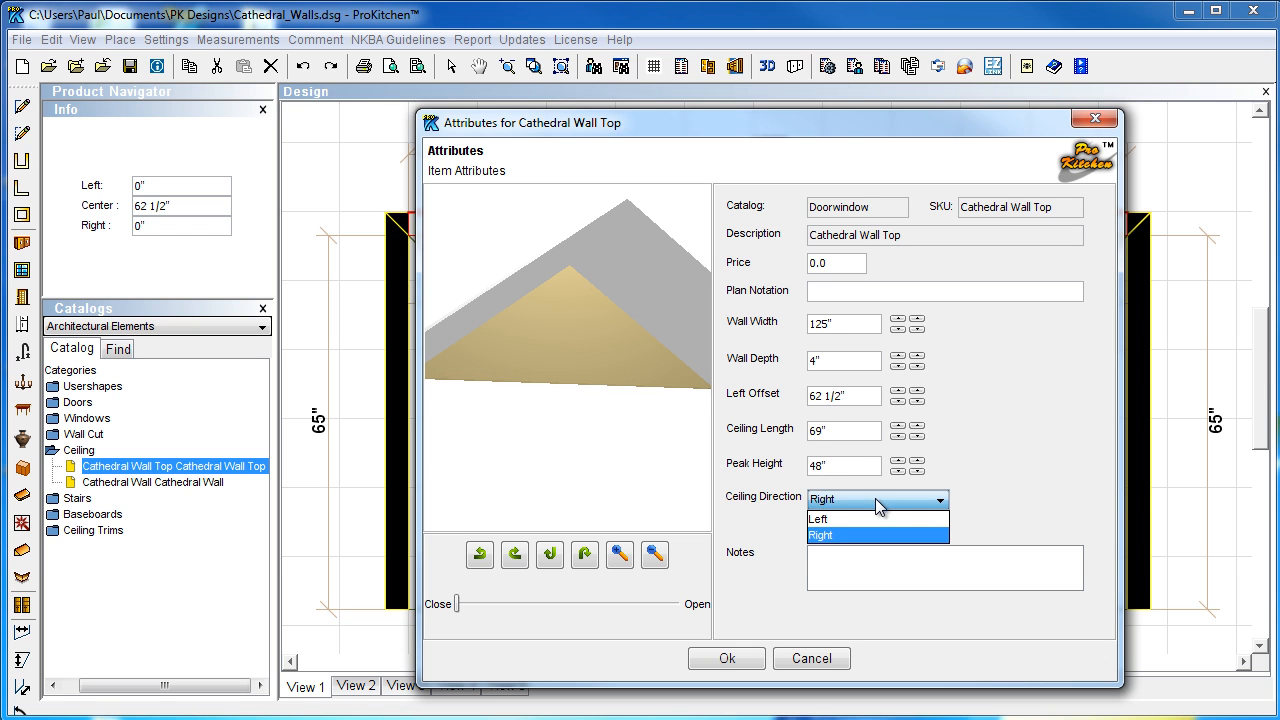
Keep Ceiling Direction on Right, apply the attributes, and switch to the 3D view.
left_click(818, 518)
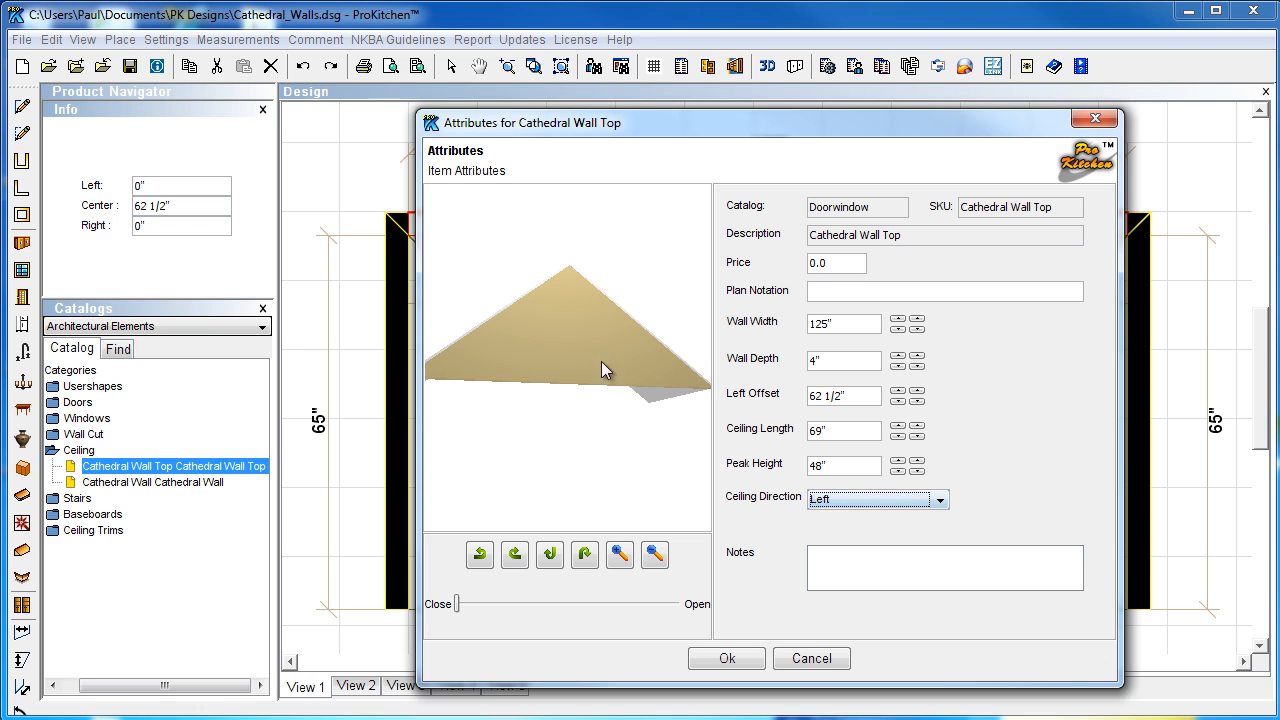
mouse_move(640, 540)
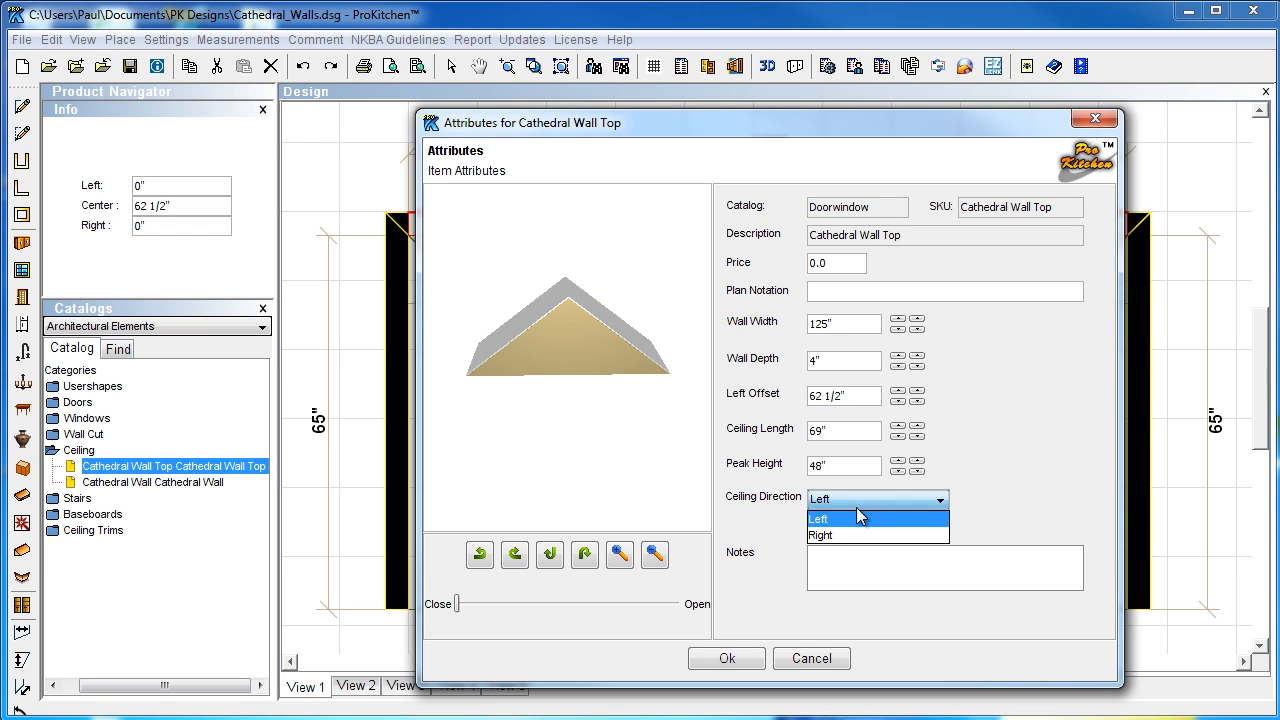
left_click(821, 535)
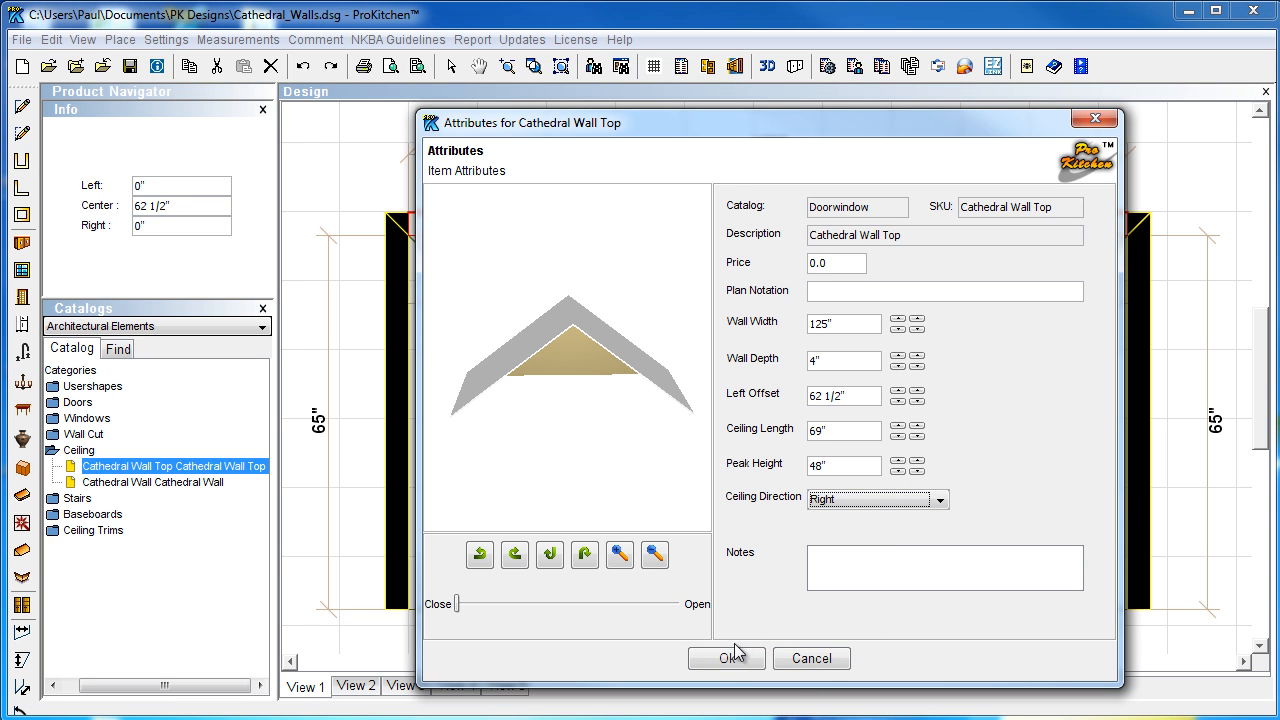
left_click(726, 658)
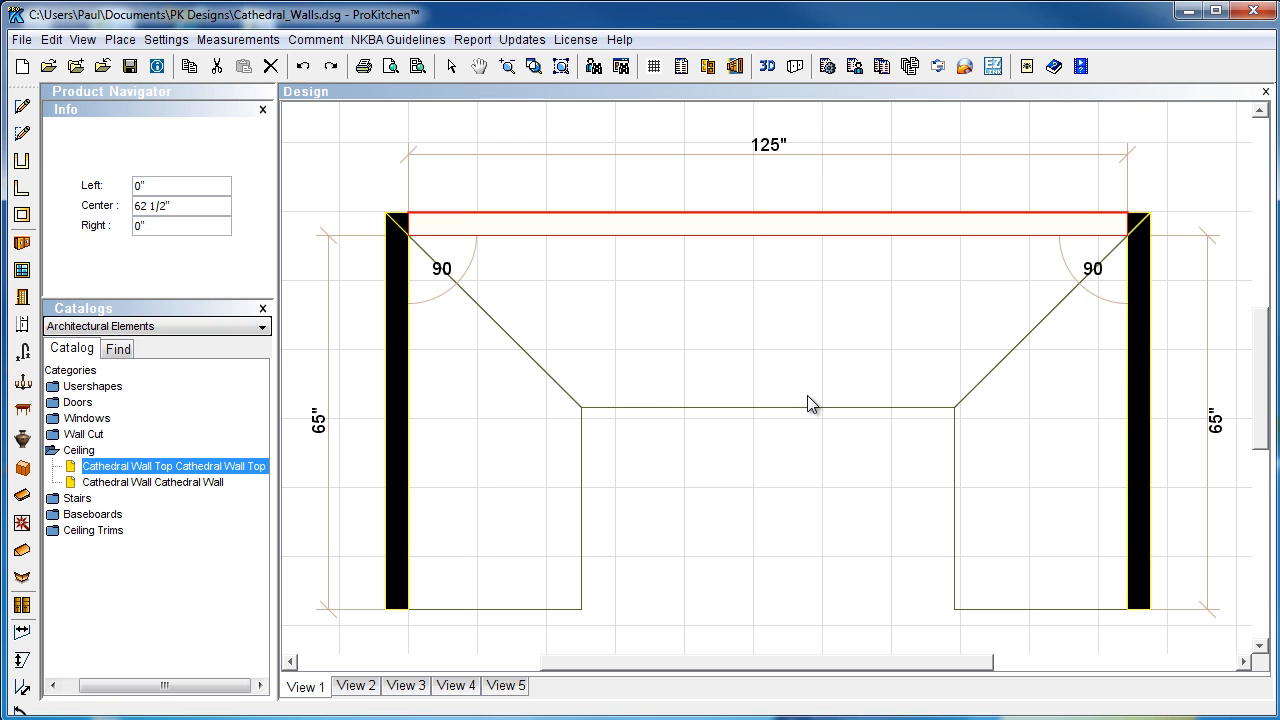
mouse_move(818, 115)
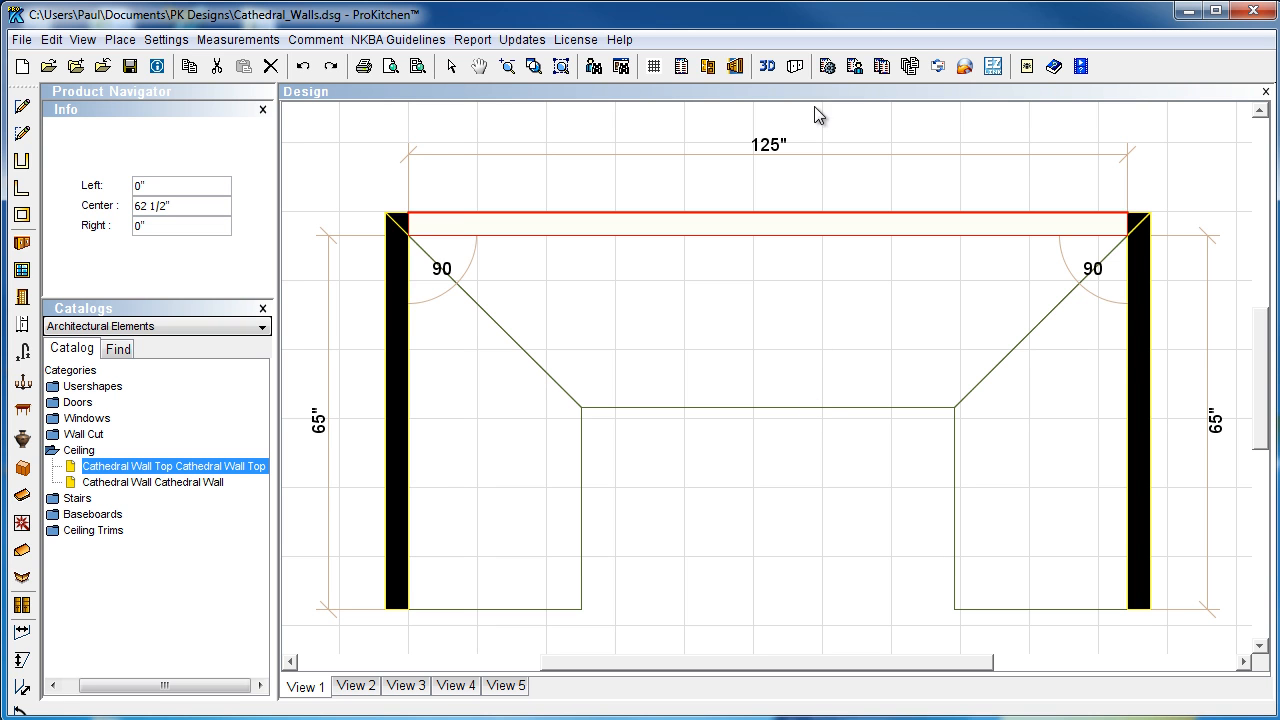
left_click(767, 66)
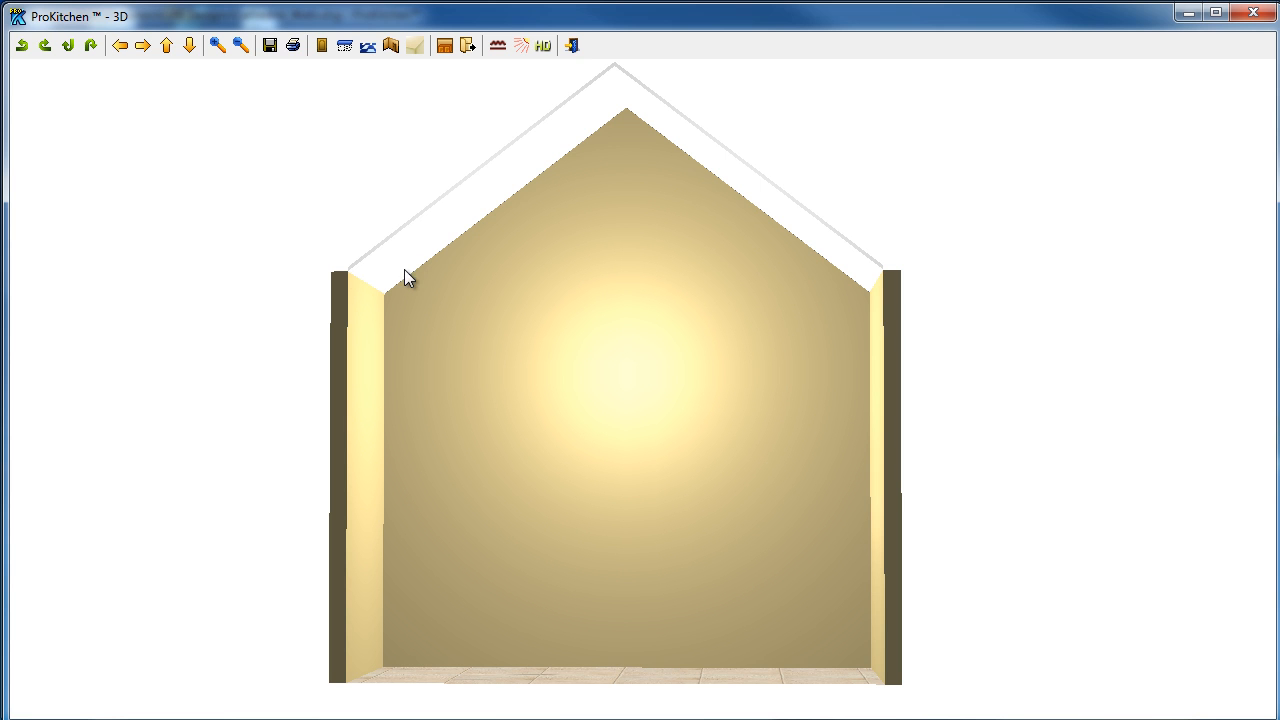
mouse_move(580, 465)
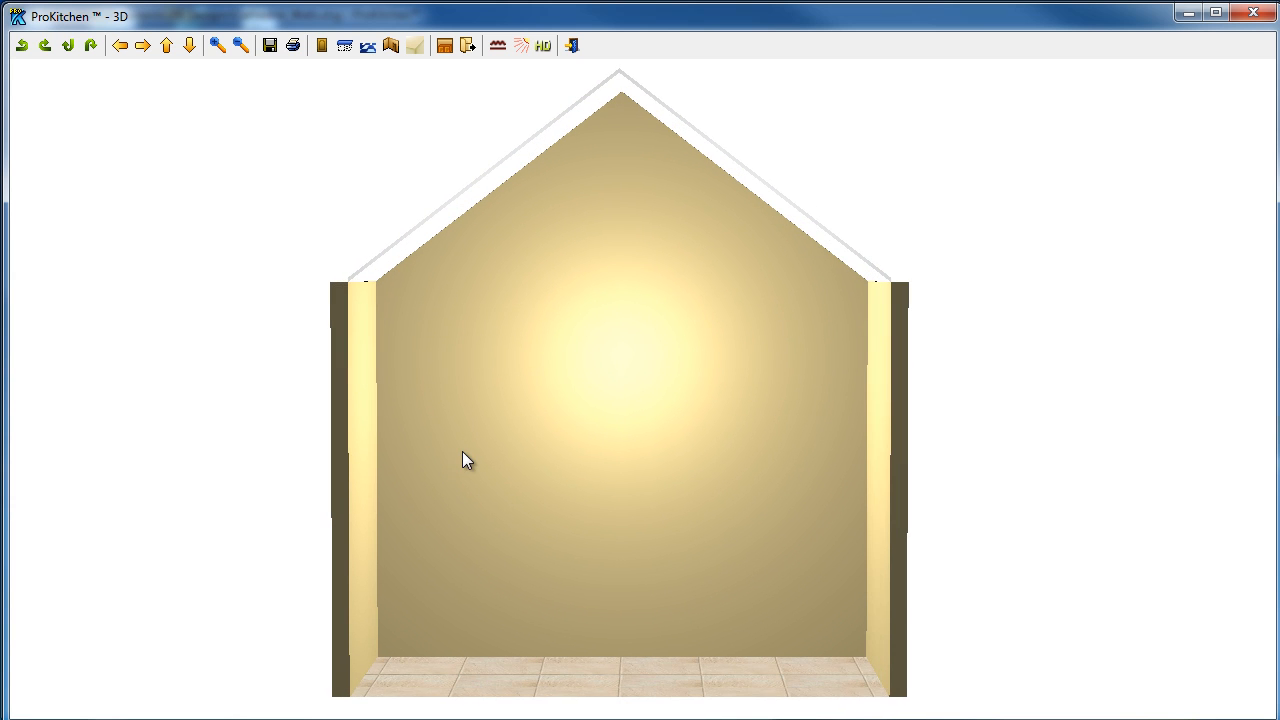
mouse_move(1254, 14)
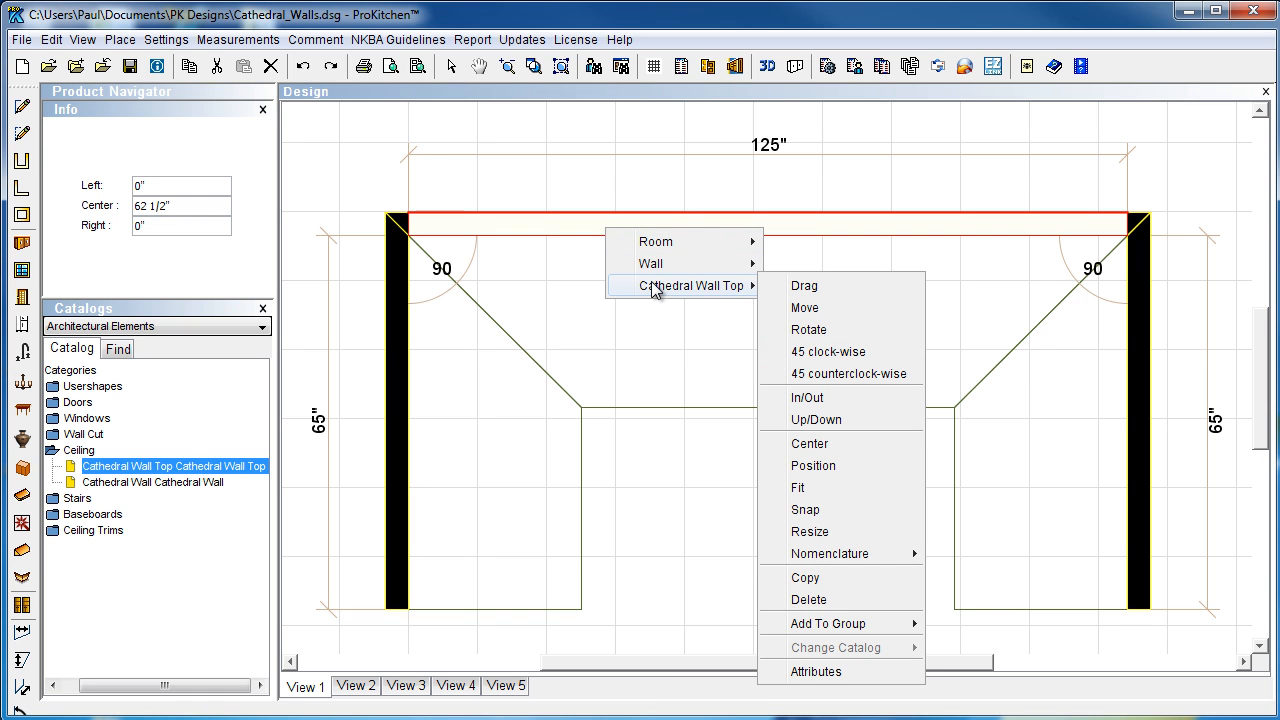
Open Design Settings on the 3D tab showing the Beige Paint ceiling.
left_click(645, 515)
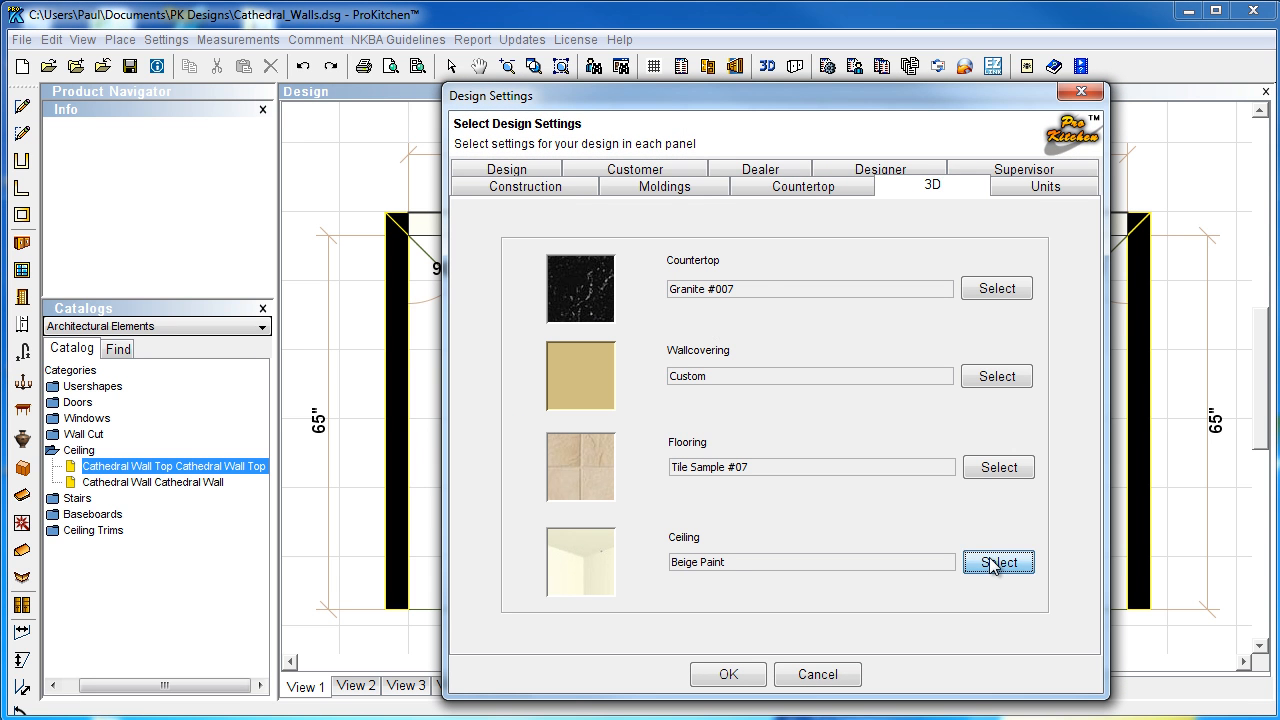
Change the ceiling material to Wilsonart Wood 7039 WindsorMahogany and apply it.
left_click(997, 561)
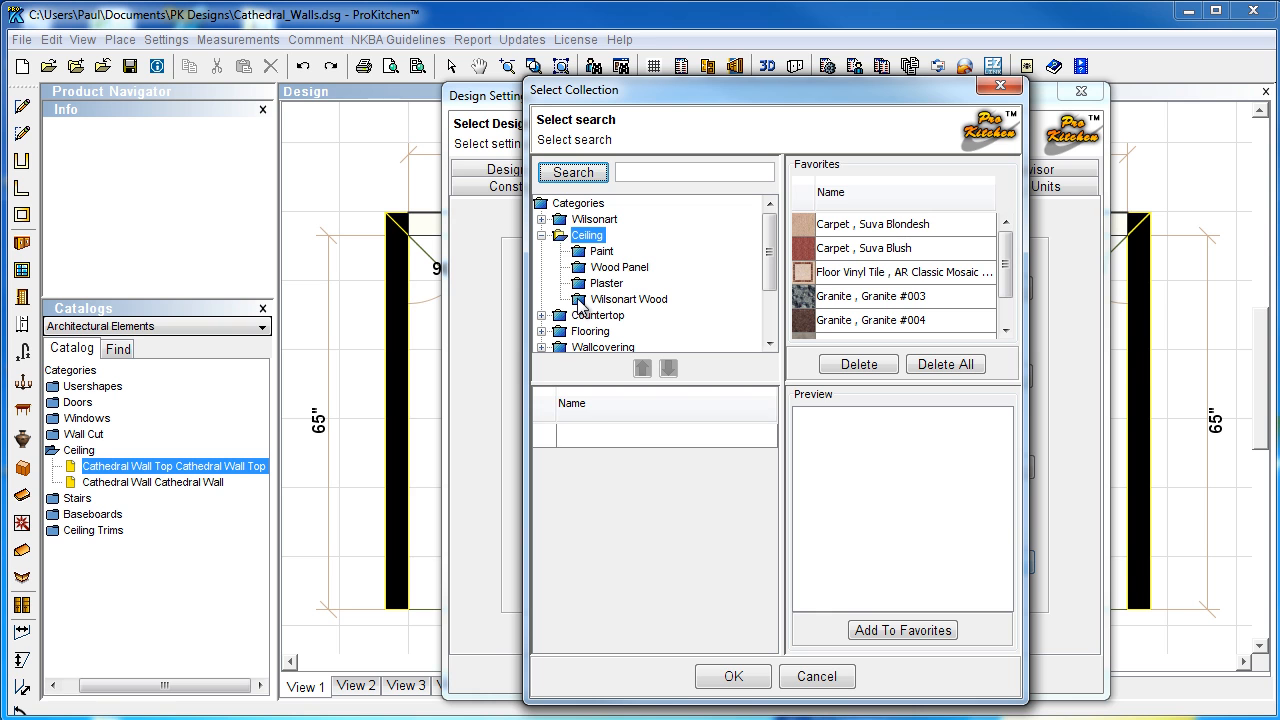
left_click(631, 299)
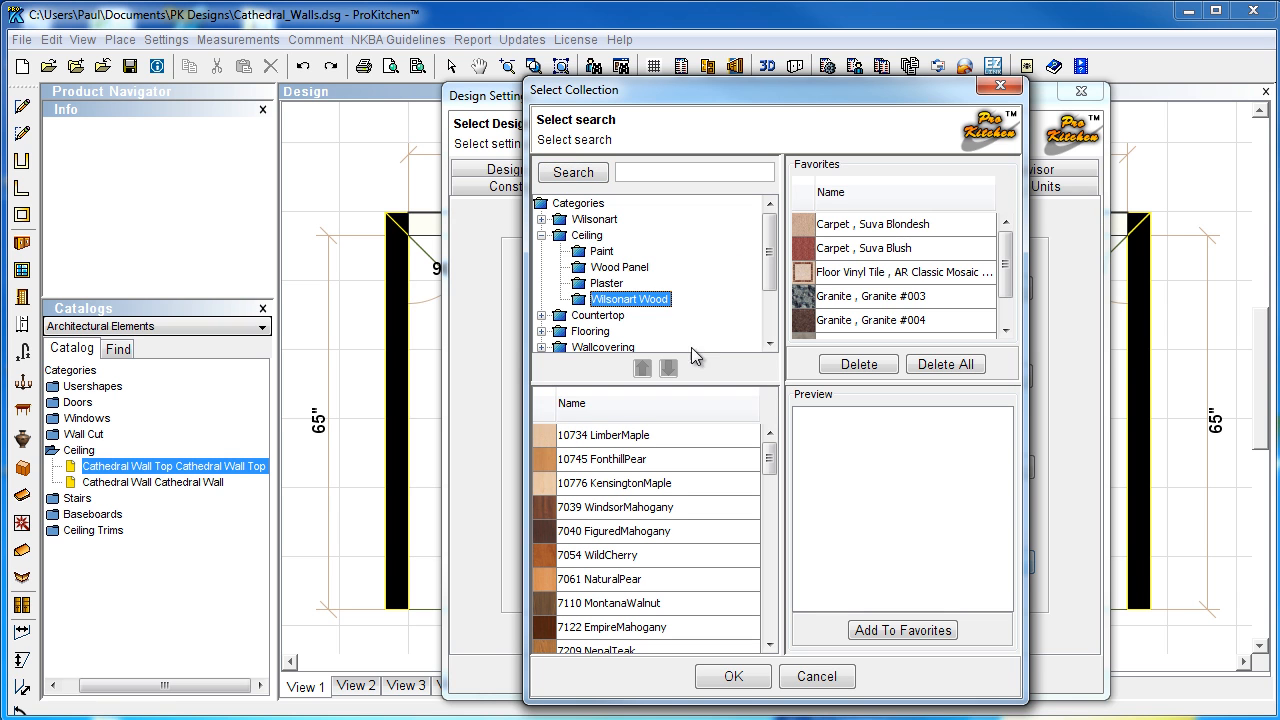
scroll("down", 3)
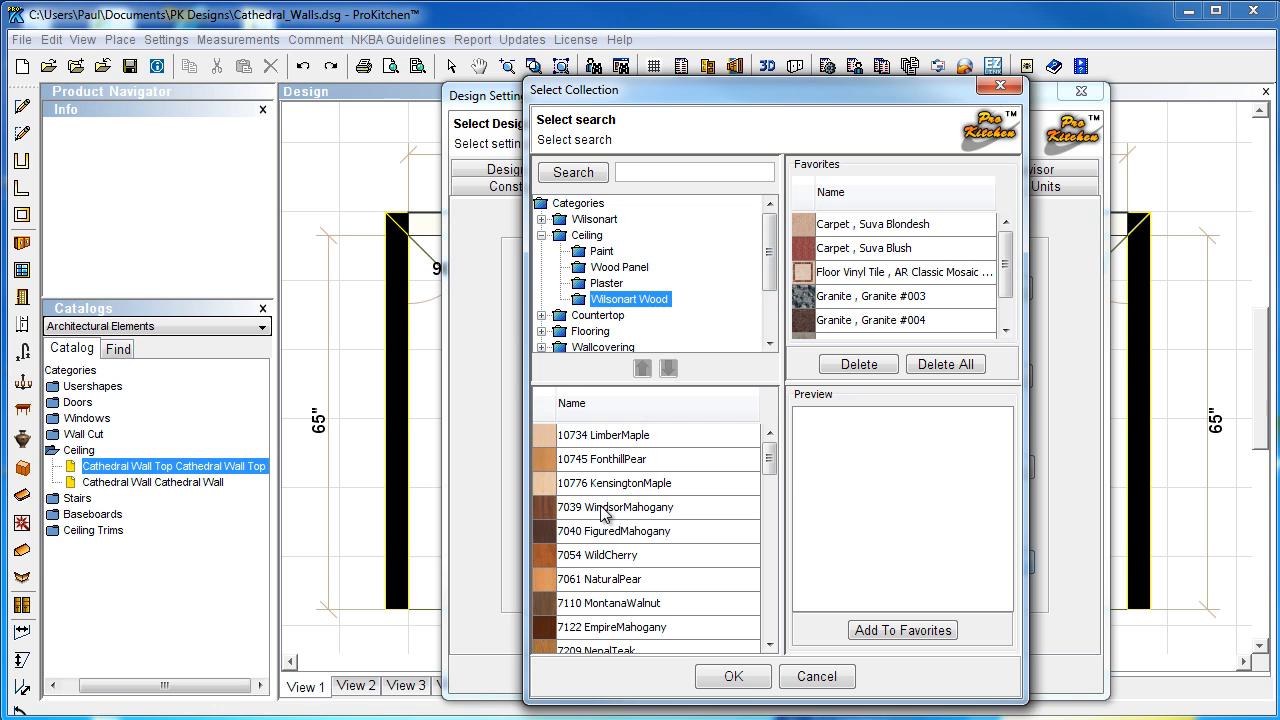
mouse_move(588, 573)
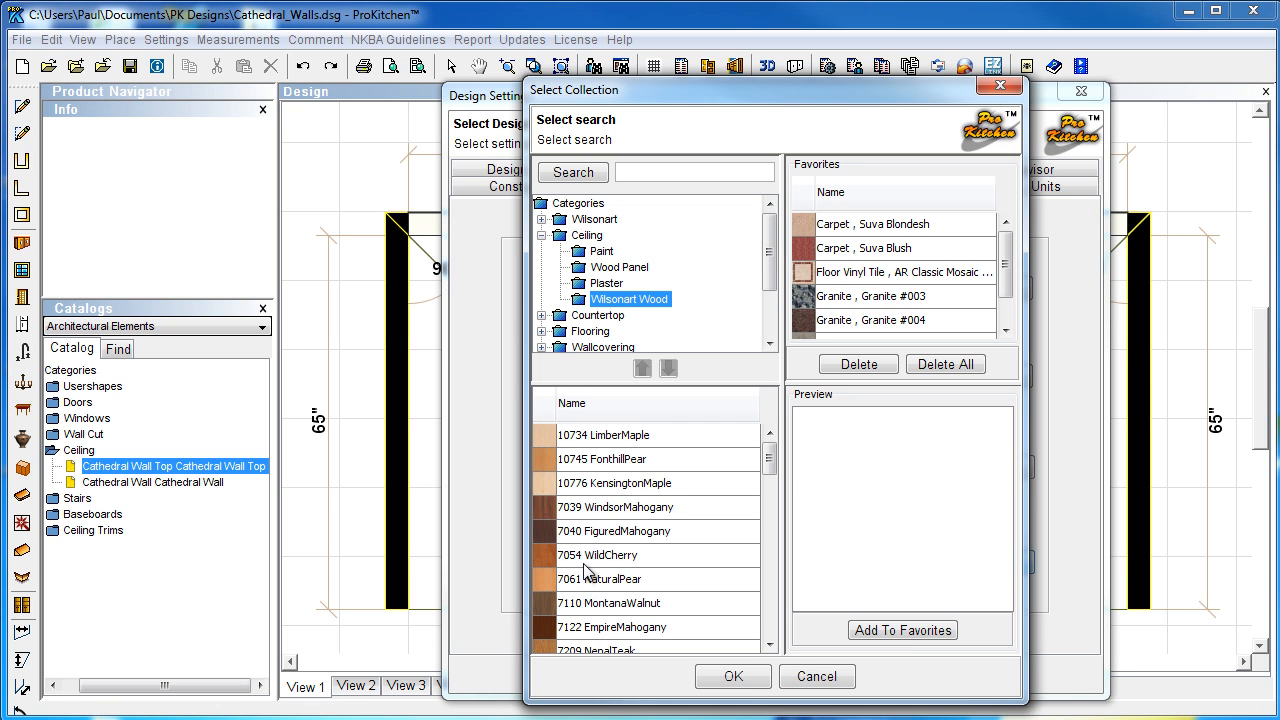
left_click(614, 531)
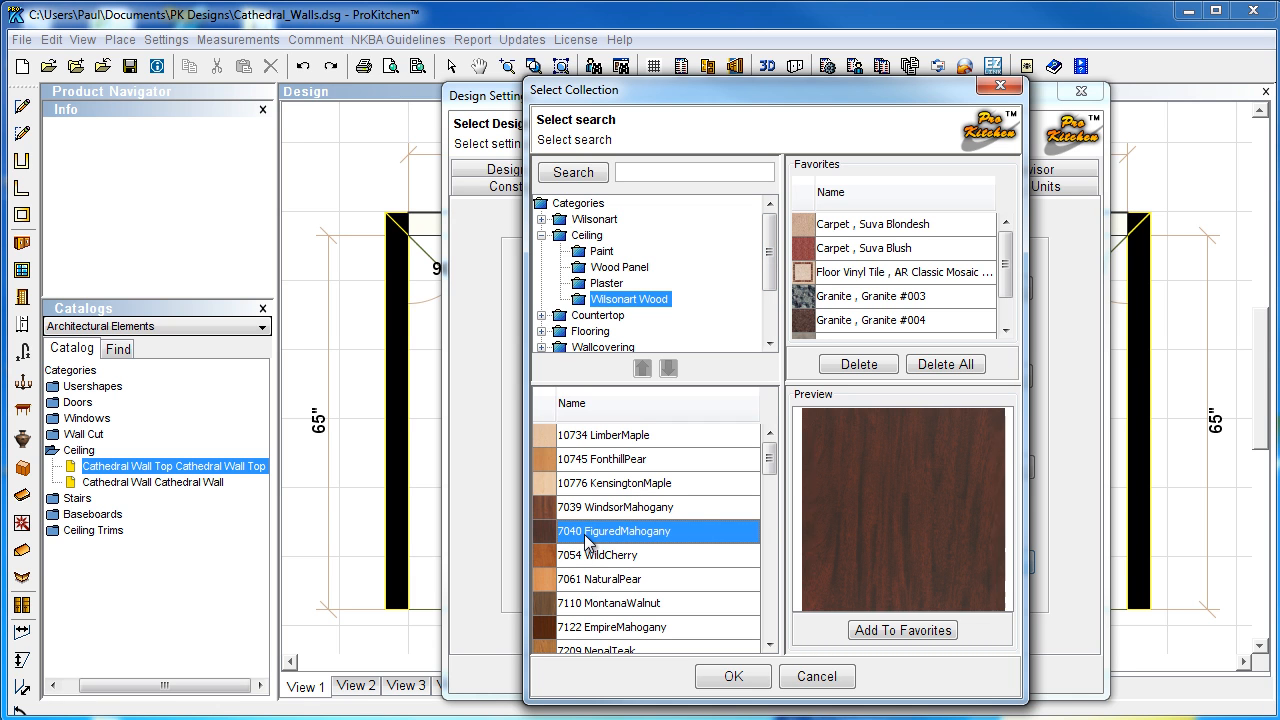
left_click(616, 507)
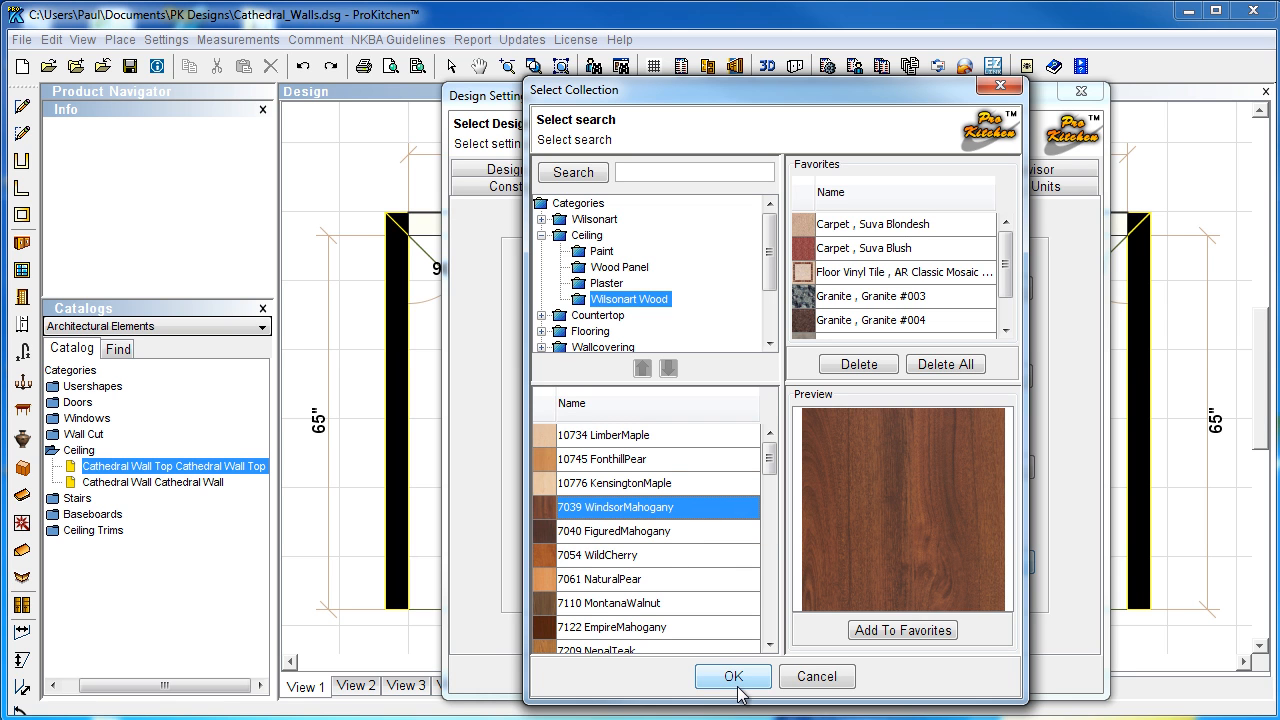
left_click(733, 676)
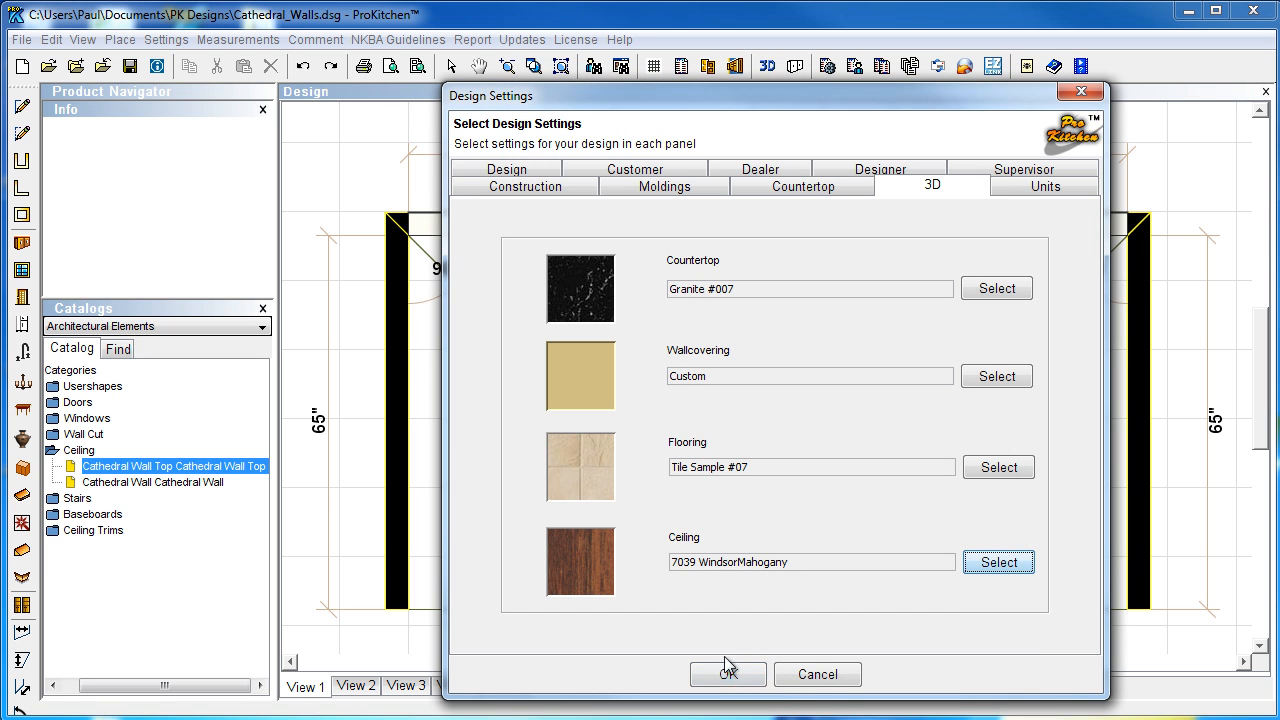
left_click(728, 674)
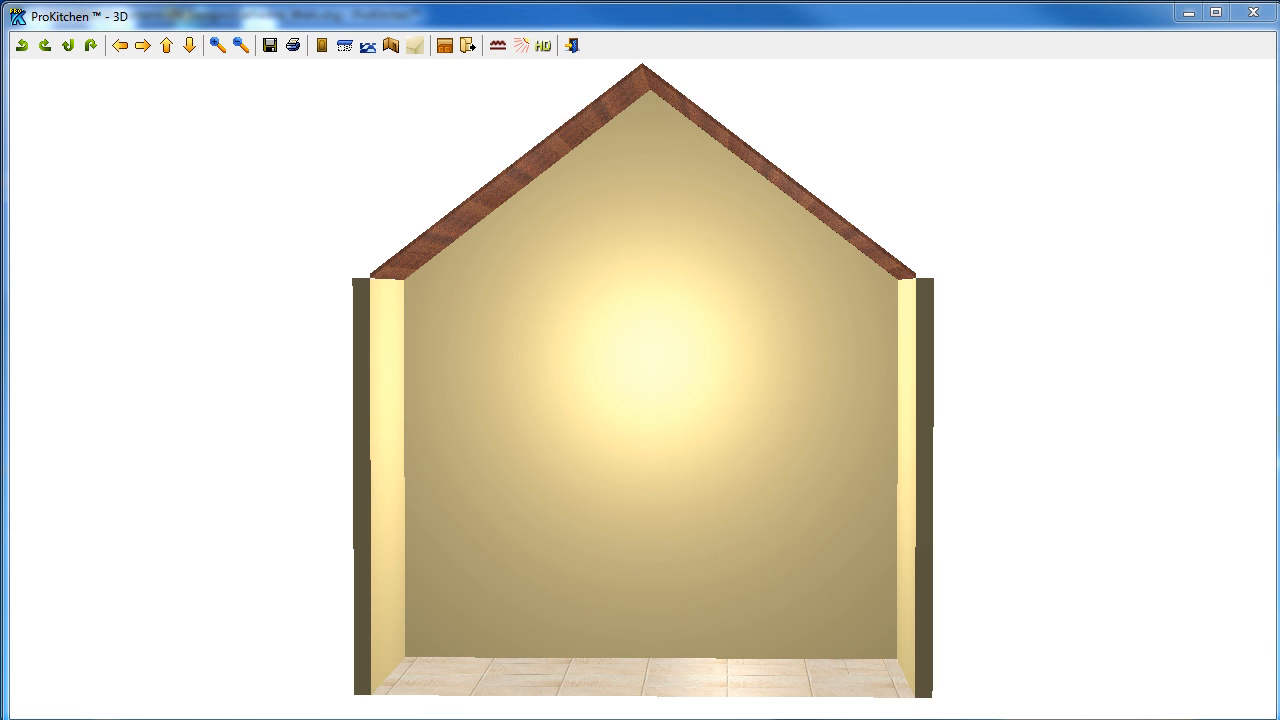
mouse_move(575, 510)
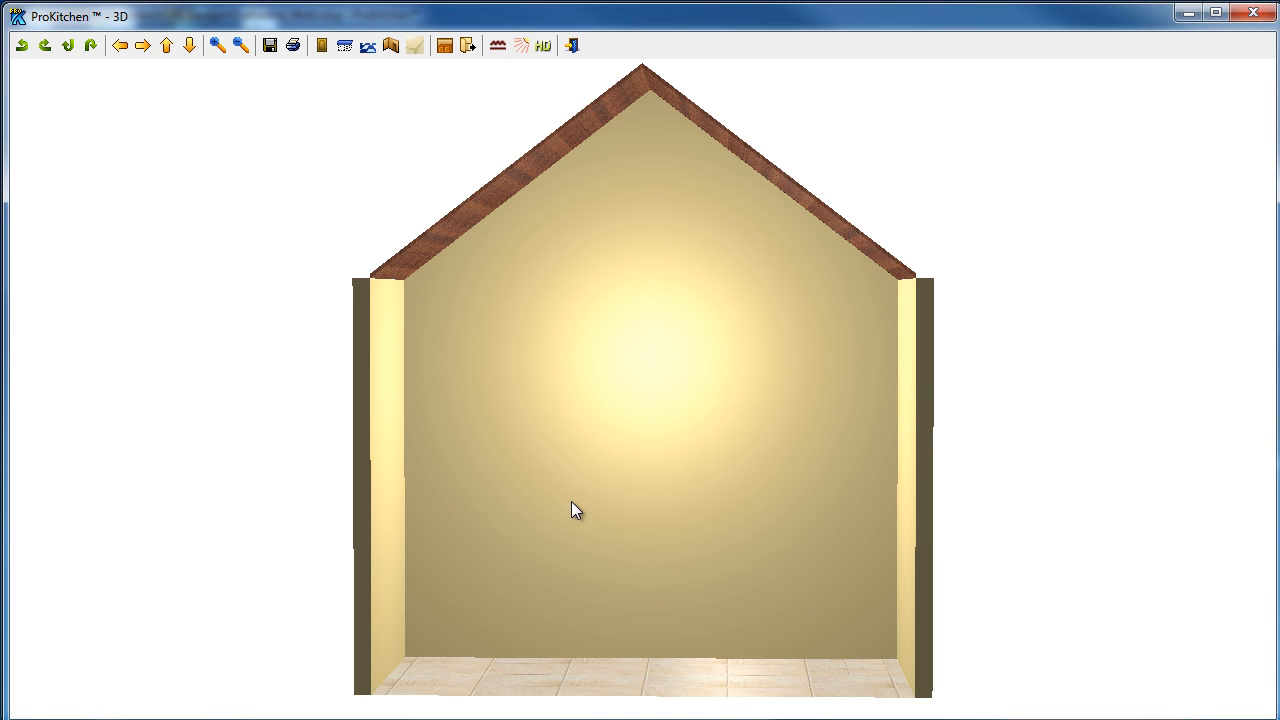